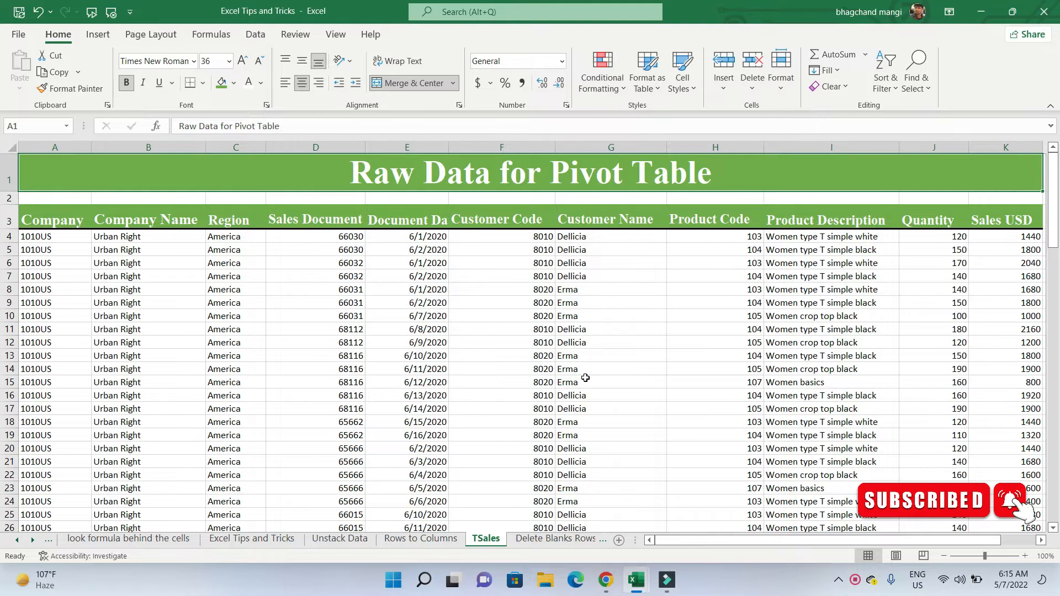
# Step: Select a cell inside the raw sales data and bring up its context options
pyautogui.click(98, 34)
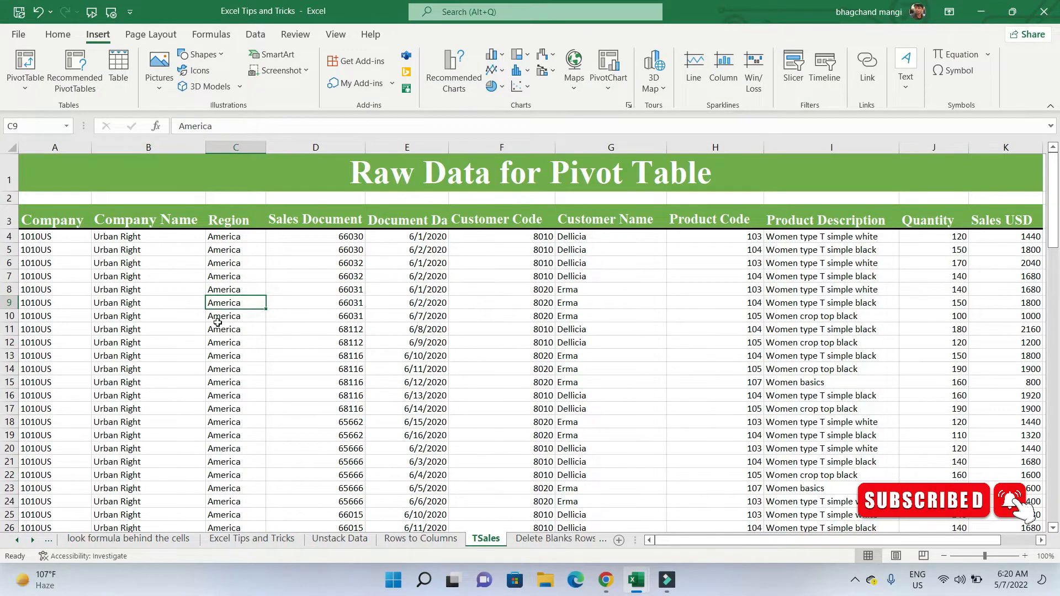
pyautogui.rightClick(224, 302)
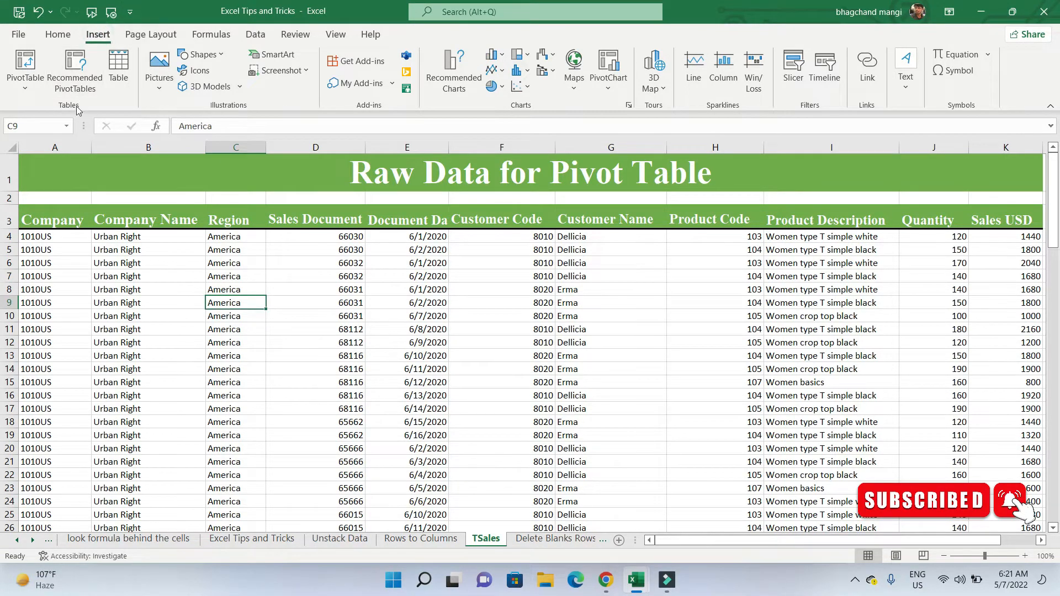
pyautogui.moveTo(25, 67)
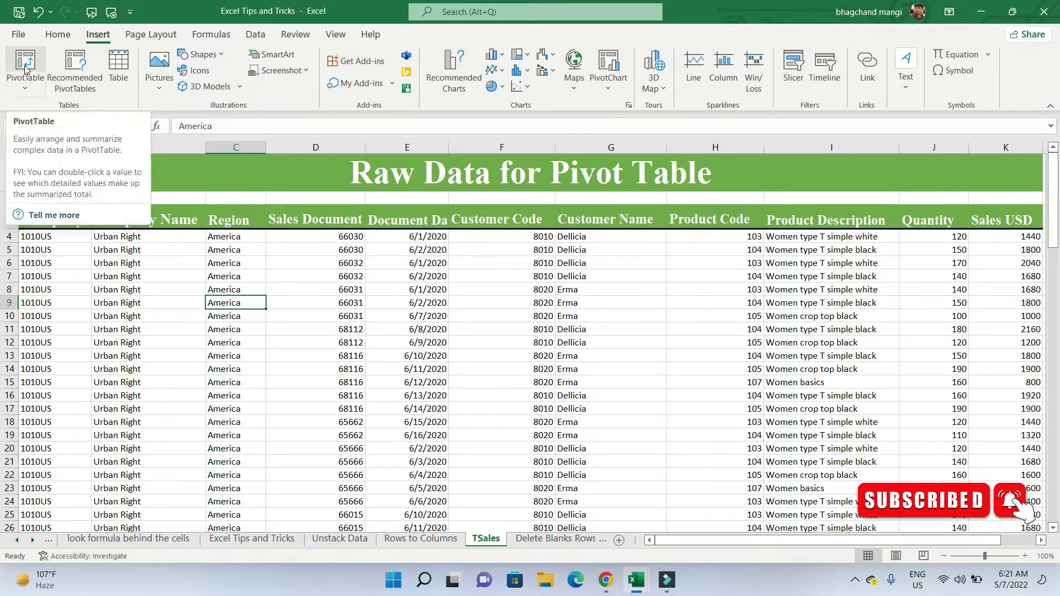
pyautogui.click(25, 68)
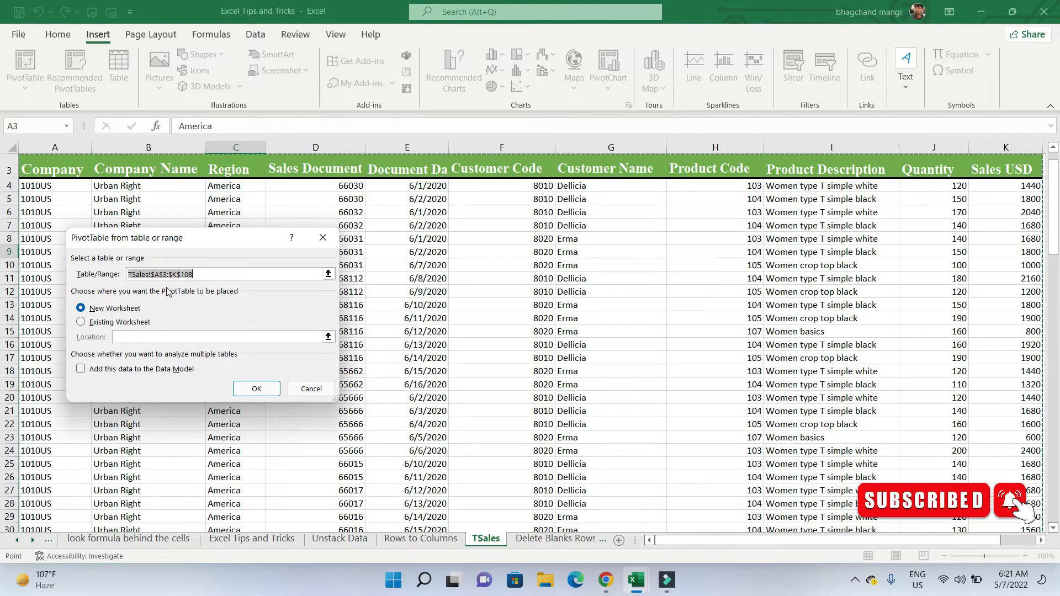
pyautogui.moveTo(223, 327)
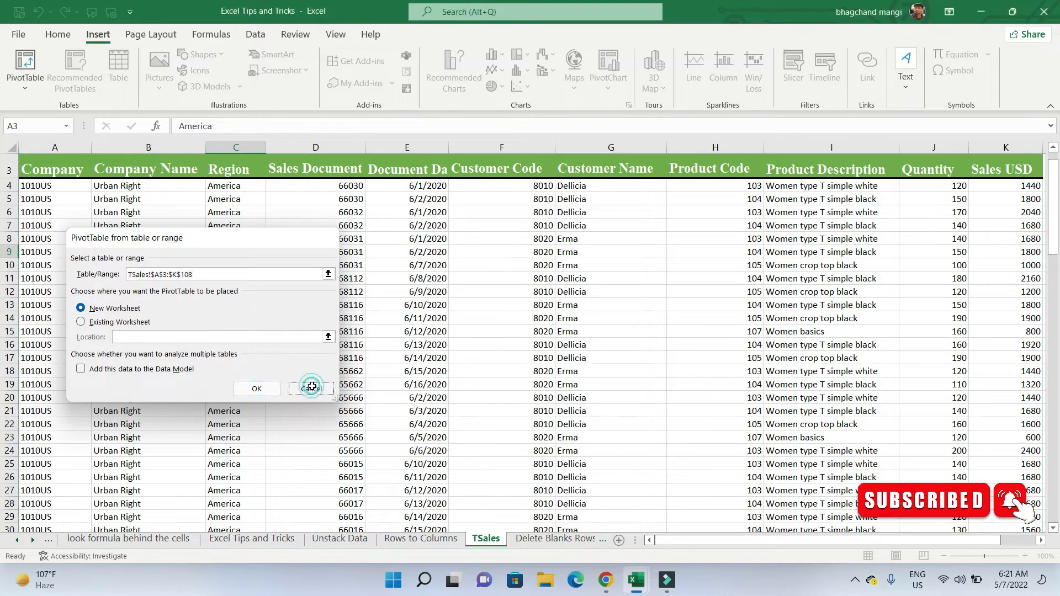
pyautogui.click(311, 387)
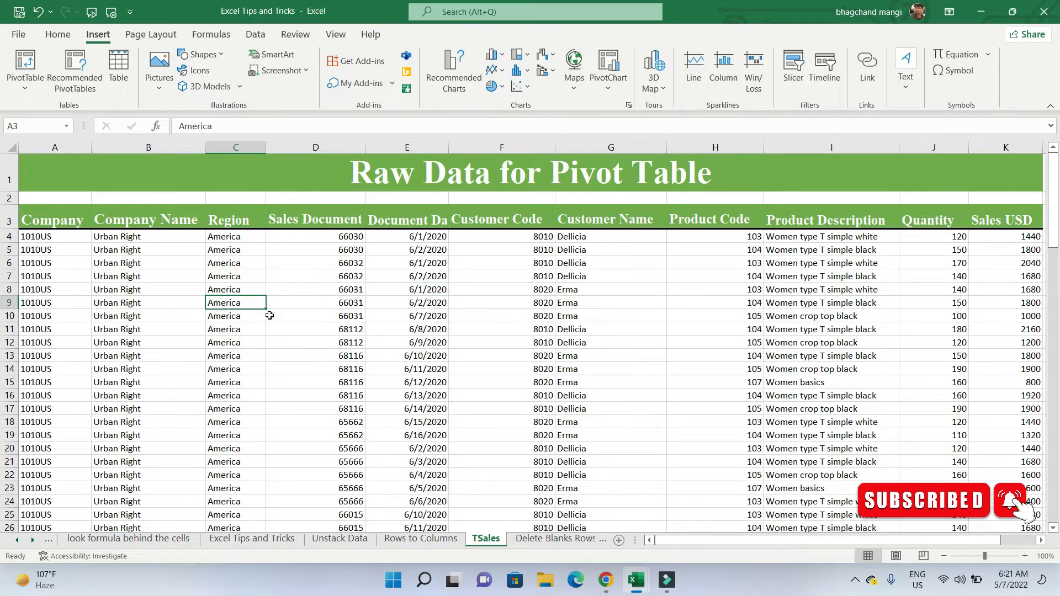
# Step: Convert the sales data range into a table with headers and name it TSales
pyautogui.click(314, 303)
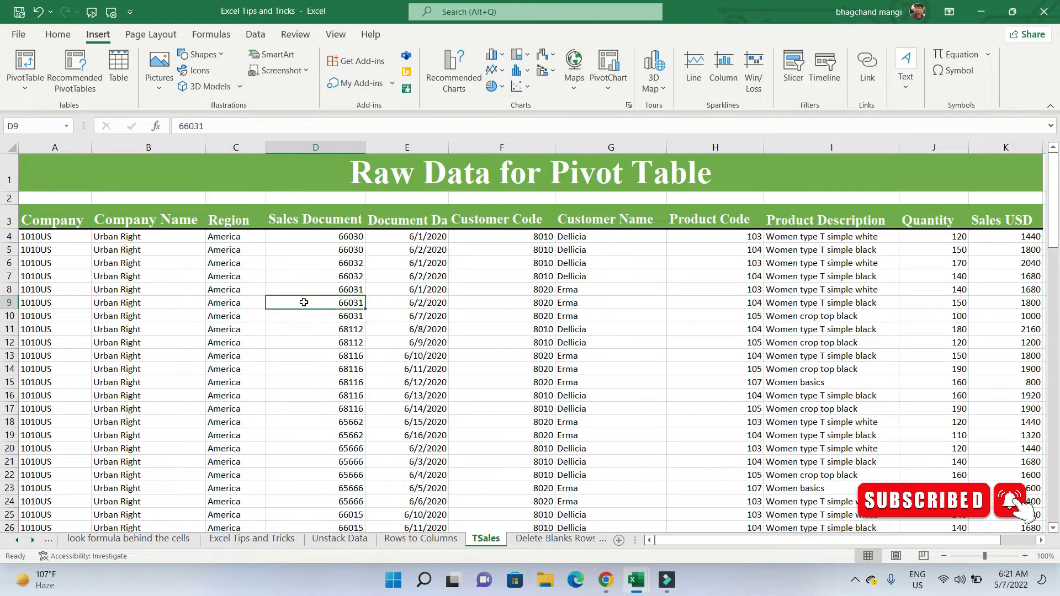
pyautogui.click(118, 71)
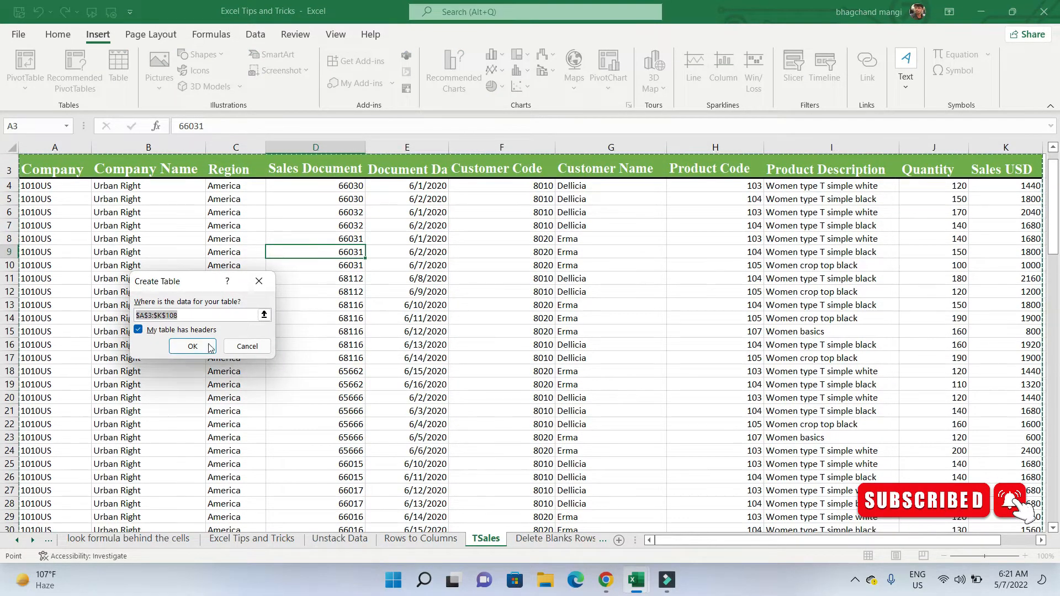
pyautogui.click(192, 345)
pyautogui.write('TS')
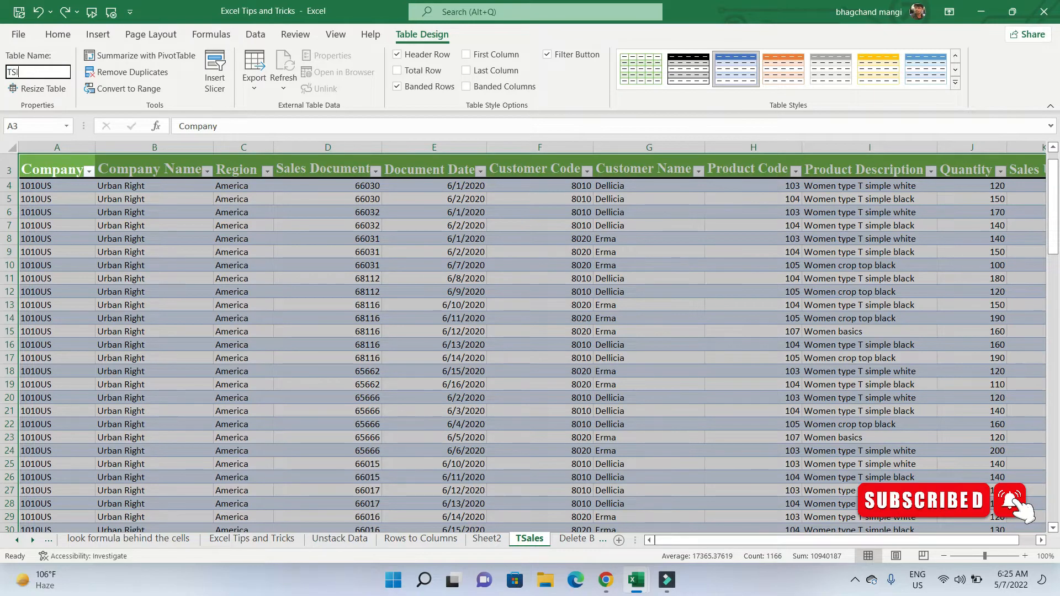
pyautogui.write('ales')
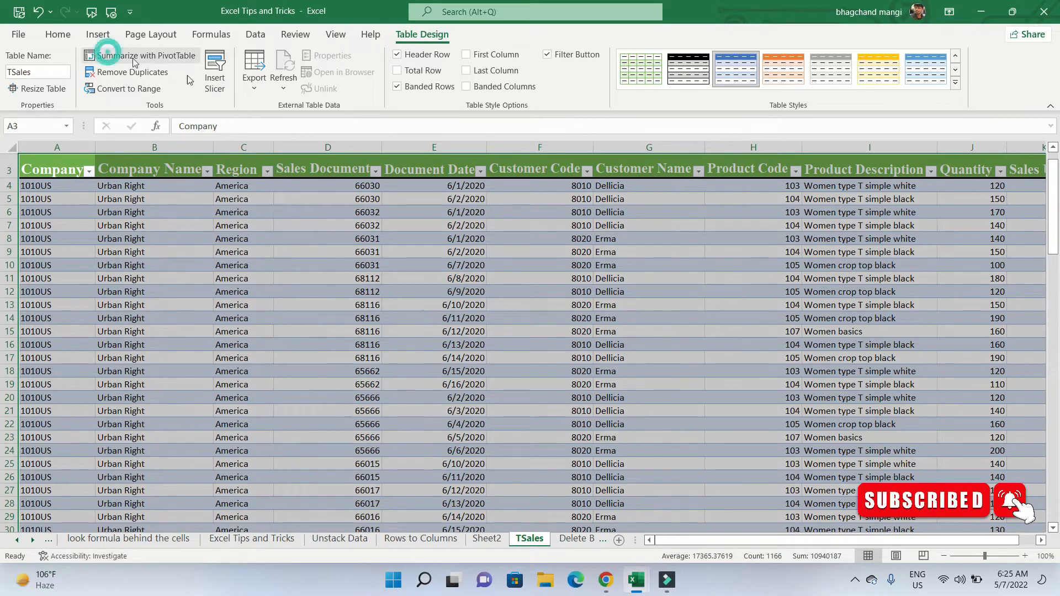
# Step: Summarize the TSales table with a PivotTable placed on a new worksheet
pyautogui.click(143, 55)
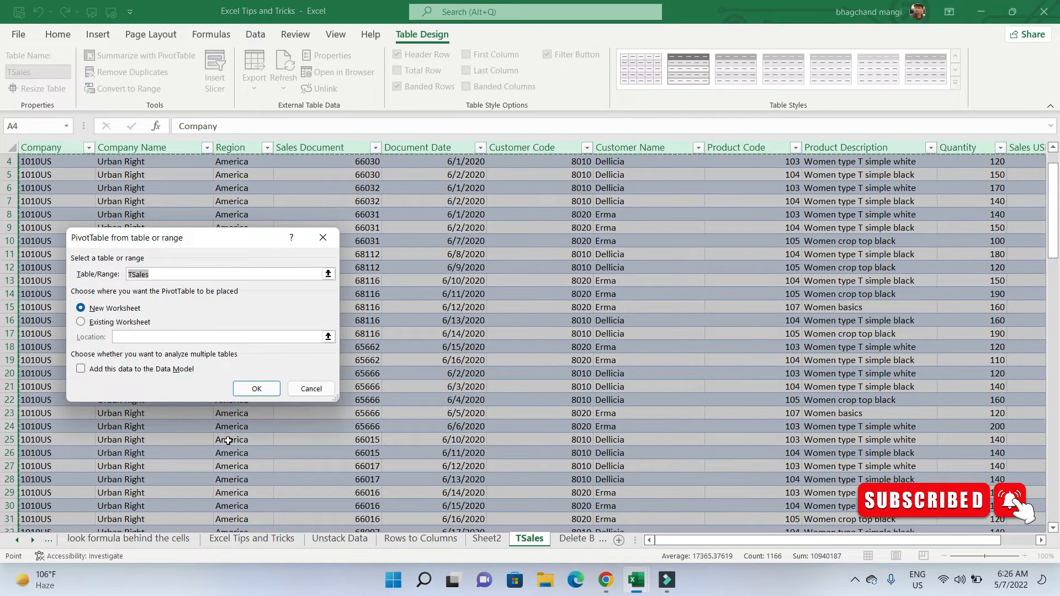
pyautogui.moveTo(226, 413)
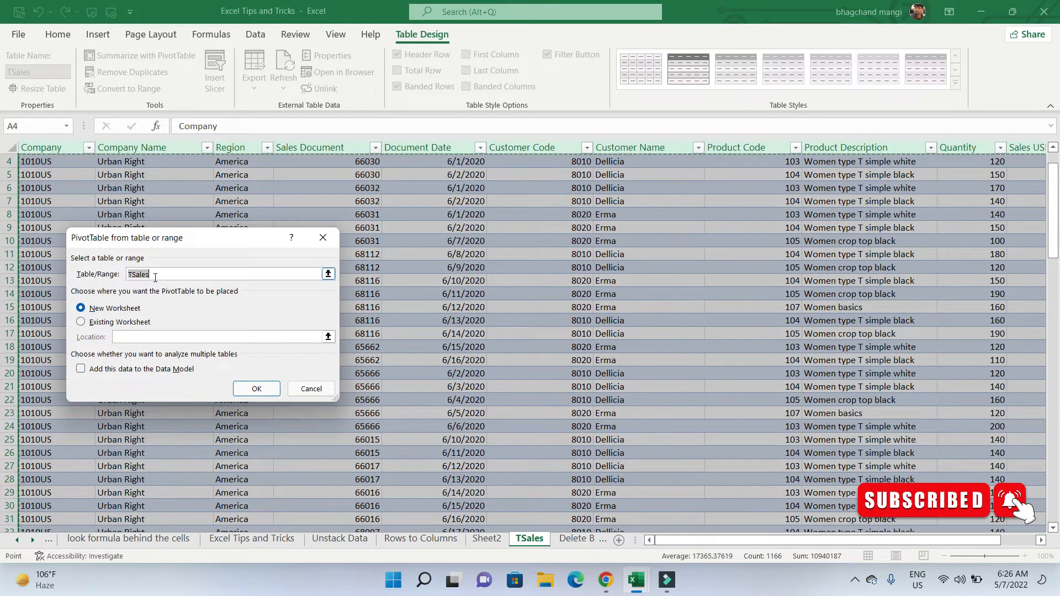
pyautogui.moveTo(209, 348)
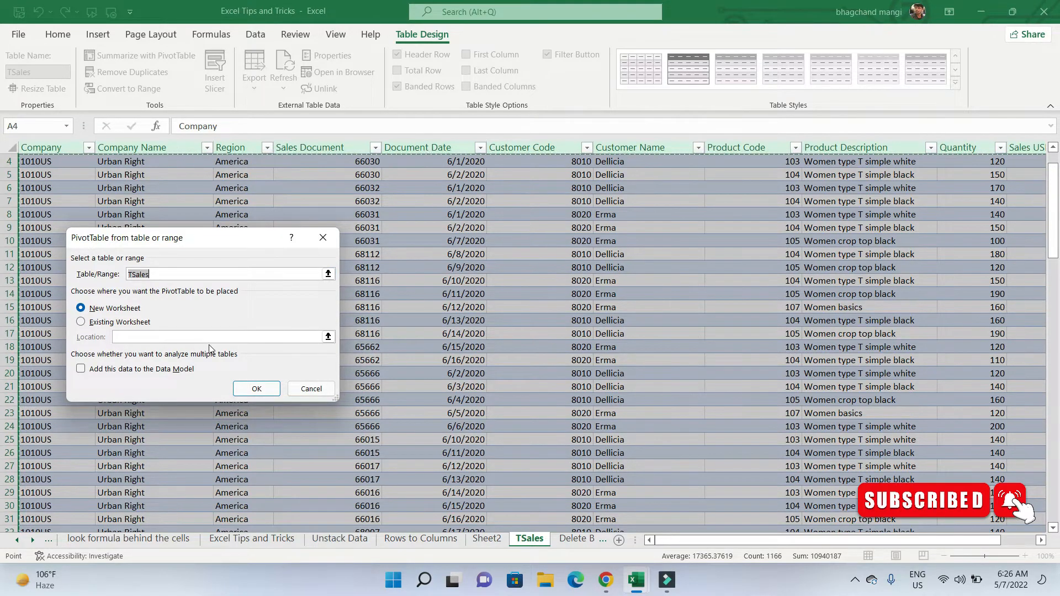
pyautogui.moveTo(206, 373)
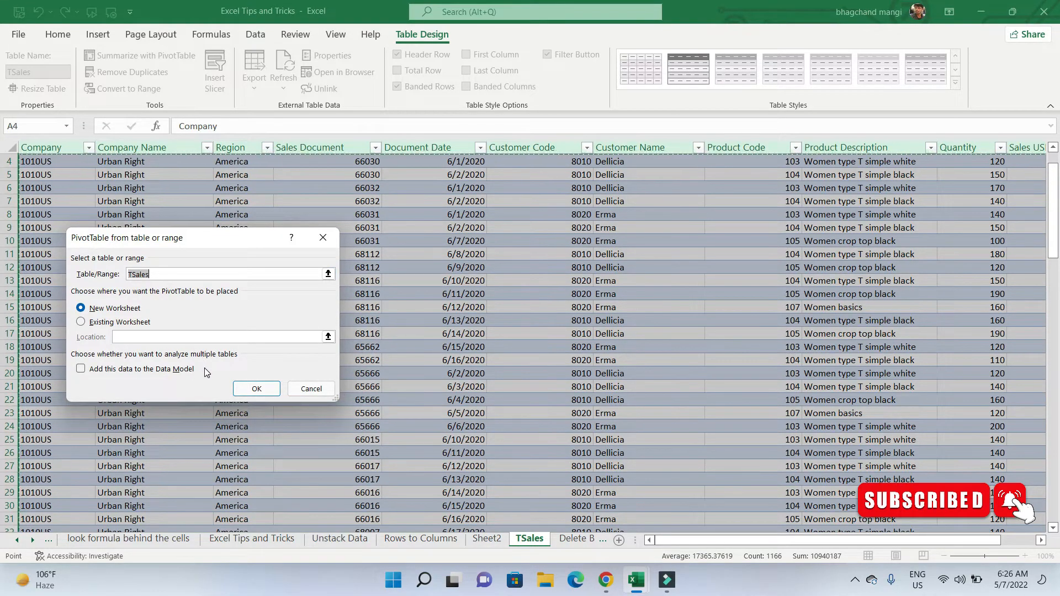
pyautogui.moveTo(219, 377)
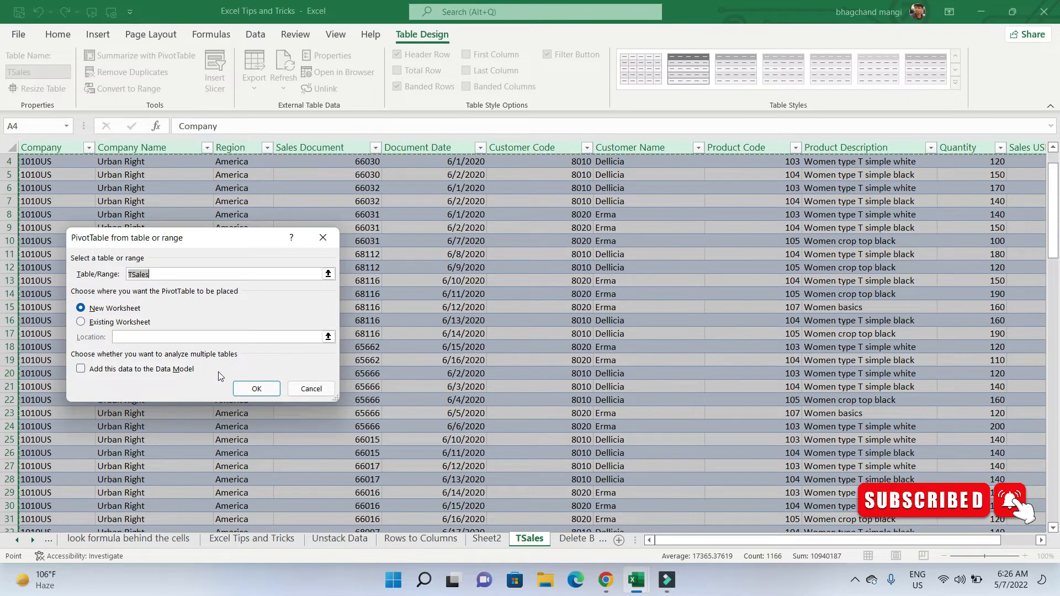
pyautogui.moveTo(256, 389)
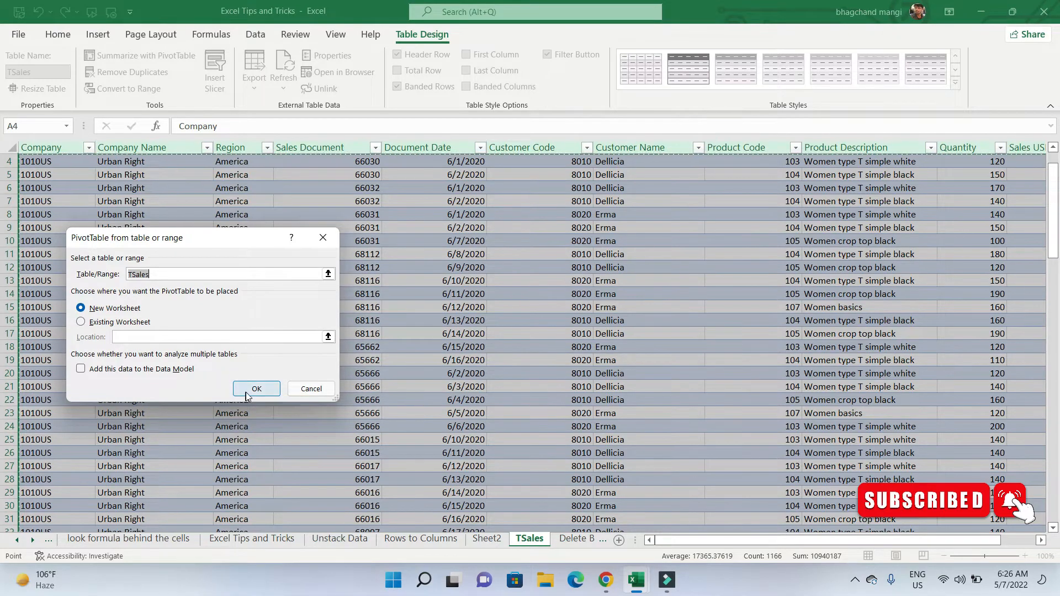
pyautogui.click(255, 388)
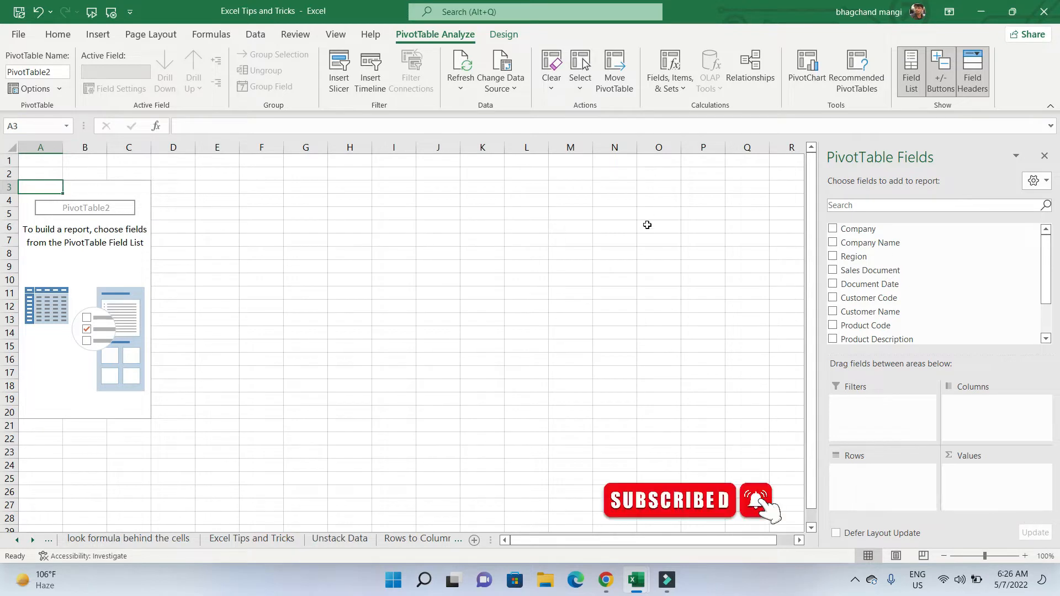
pyautogui.moveTo(871, 269)
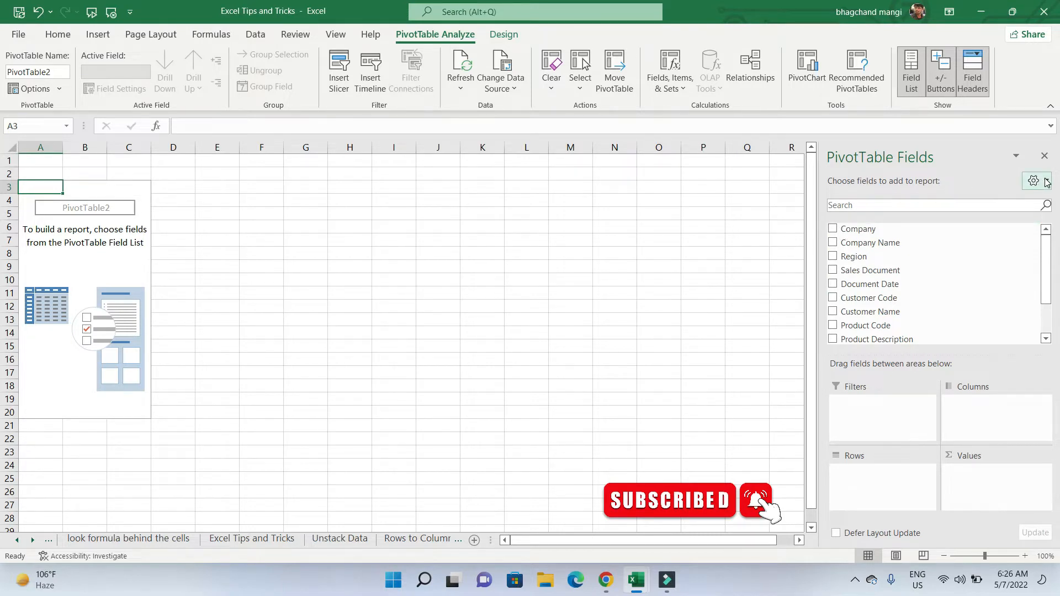
pyautogui.click(1034, 180)
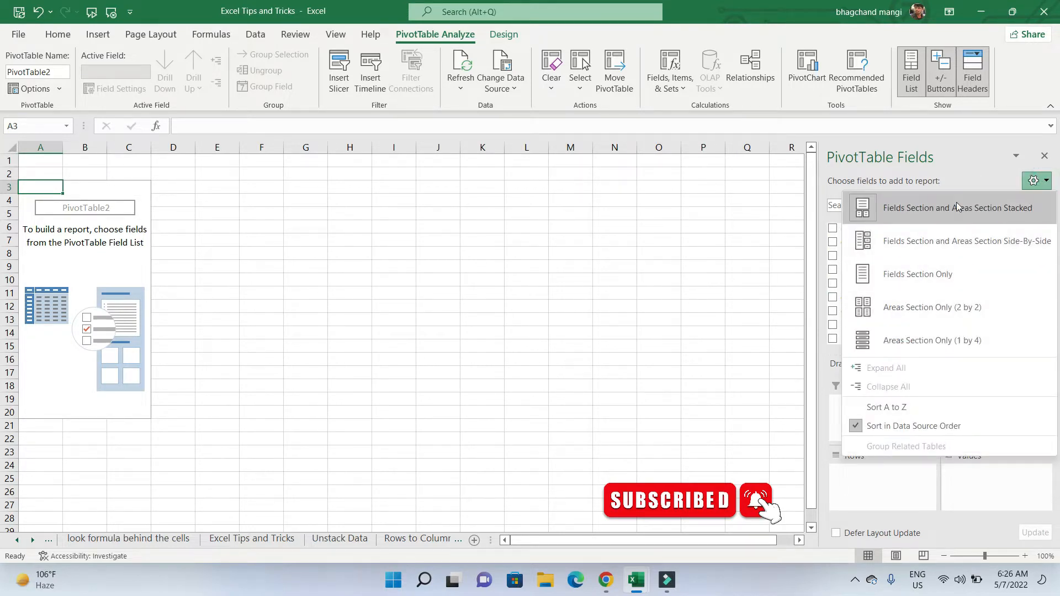
pyautogui.click(959, 207)
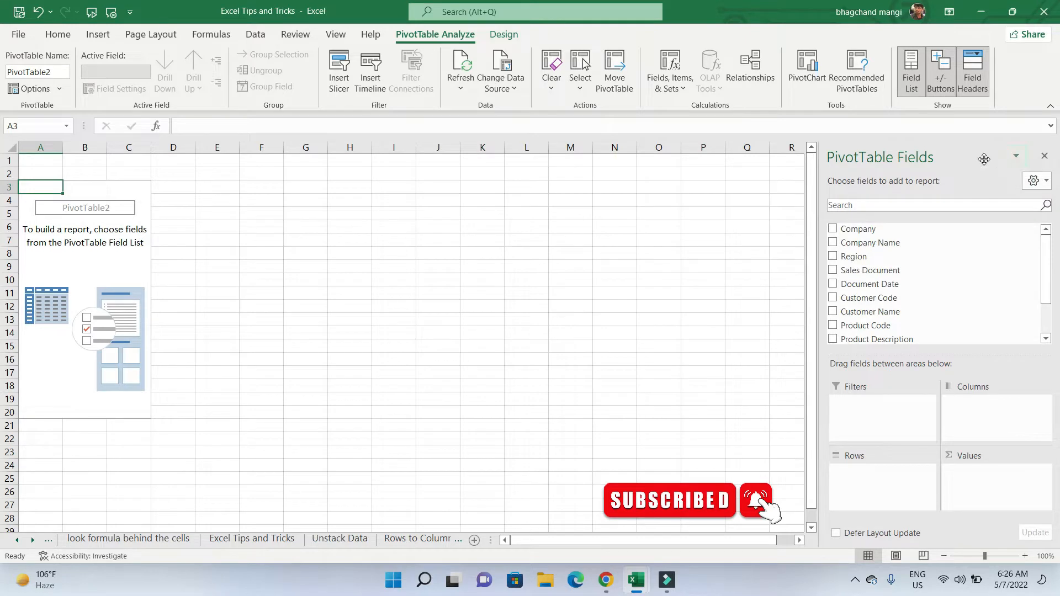
pyautogui.moveTo(873, 324)
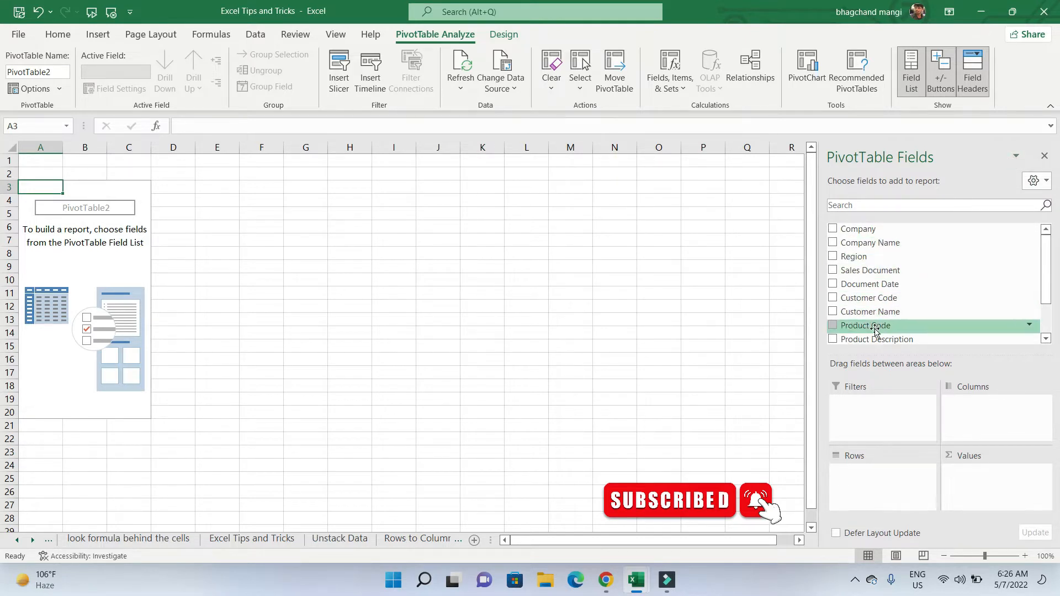
pyautogui.moveTo(619, 338)
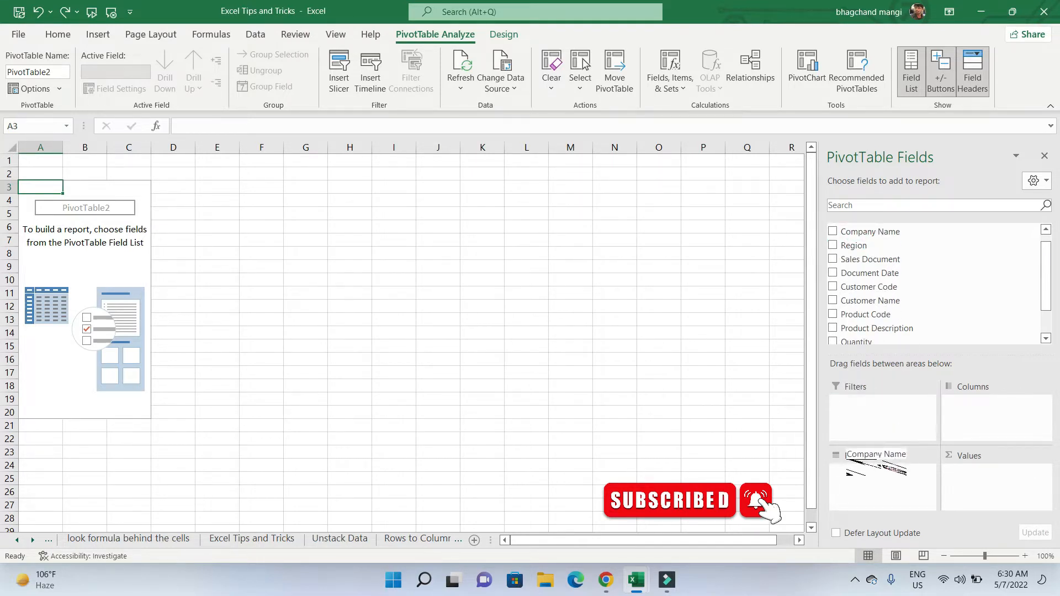
# Step: Put Company Name in the pivot rows and Sum of Sales USD in the values
pyautogui.click(833, 231)
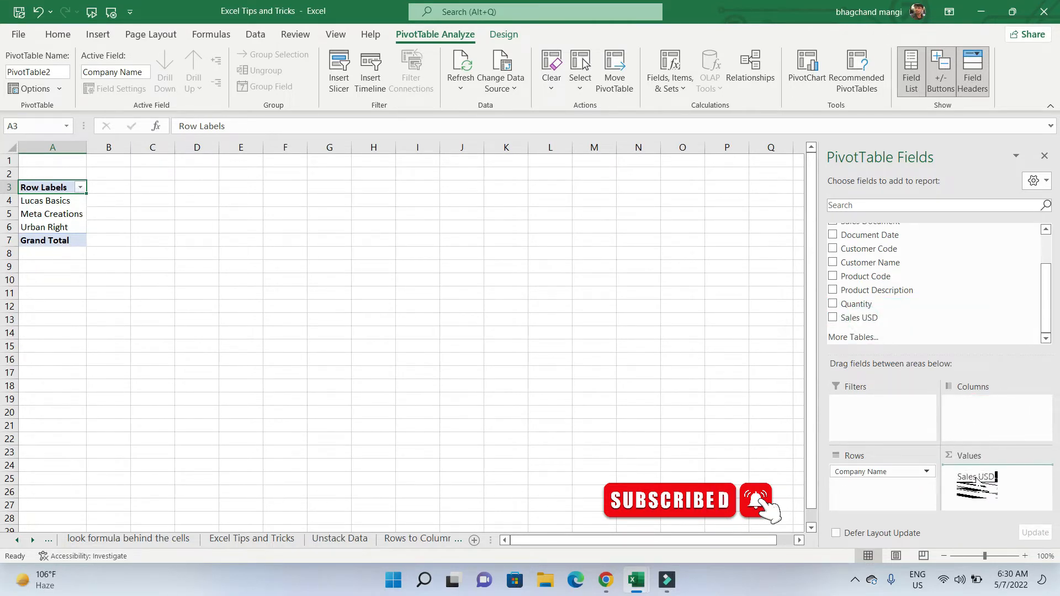
pyautogui.click(833, 318)
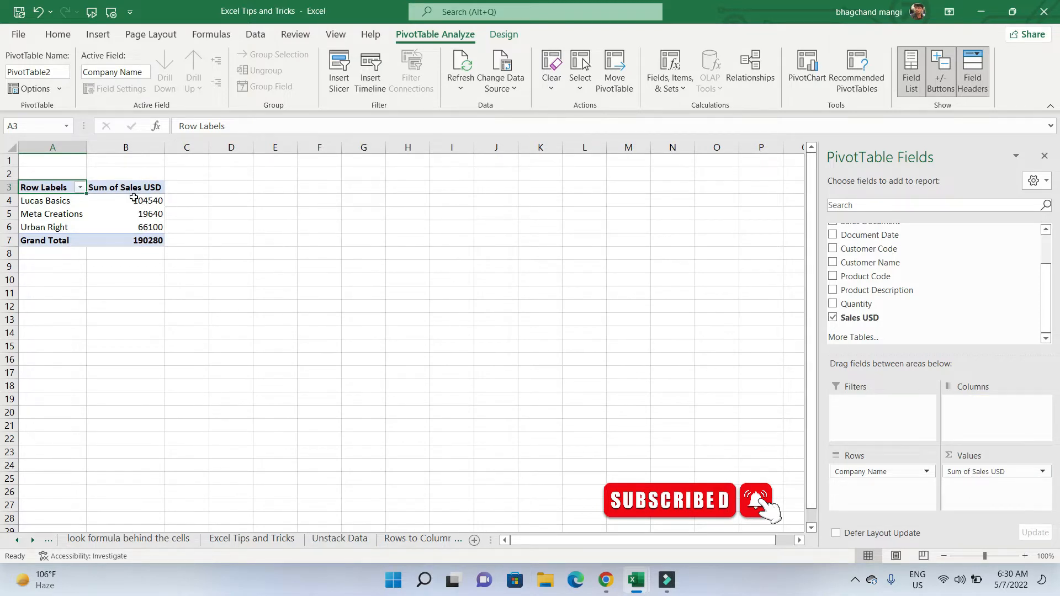
pyautogui.moveTo(146, 215)
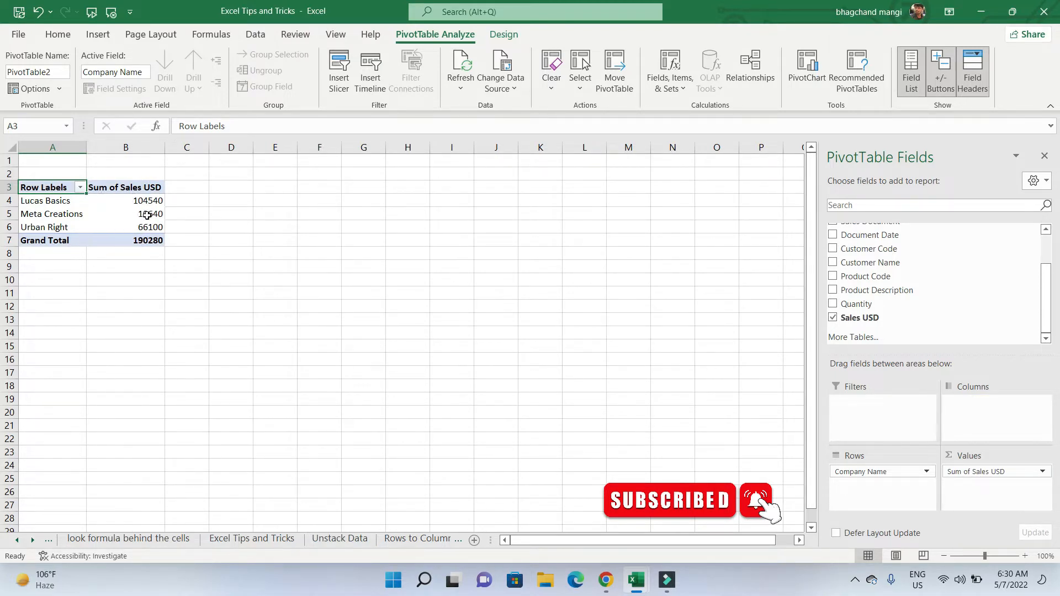
# Step: Summarize Sales USD by Average instead of Sum, then bring up the value options again
pyautogui.rightClick(125, 200)
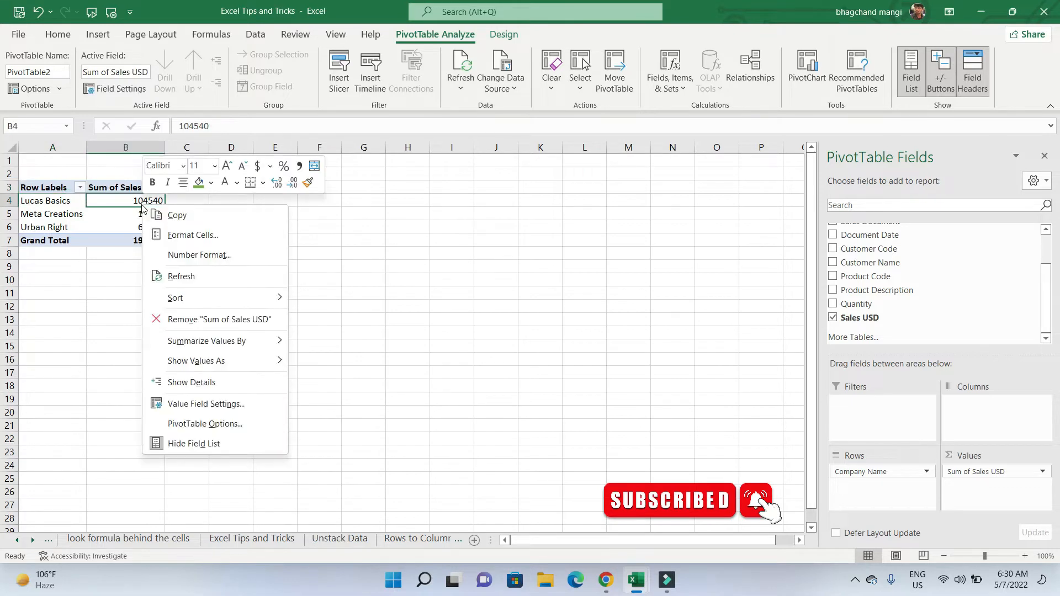
pyautogui.click(204, 341)
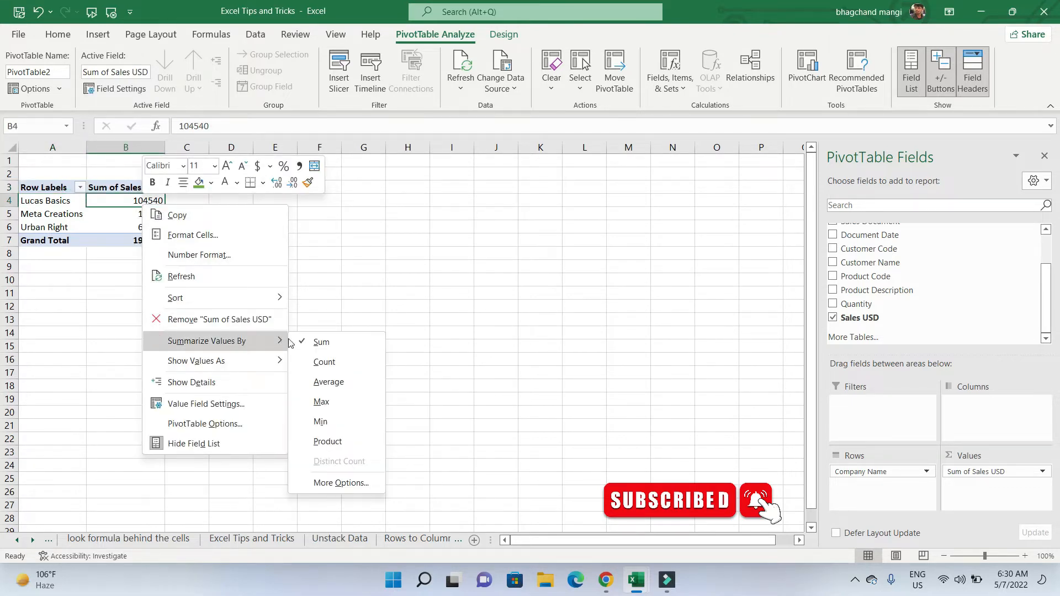
pyautogui.moveTo(320, 420)
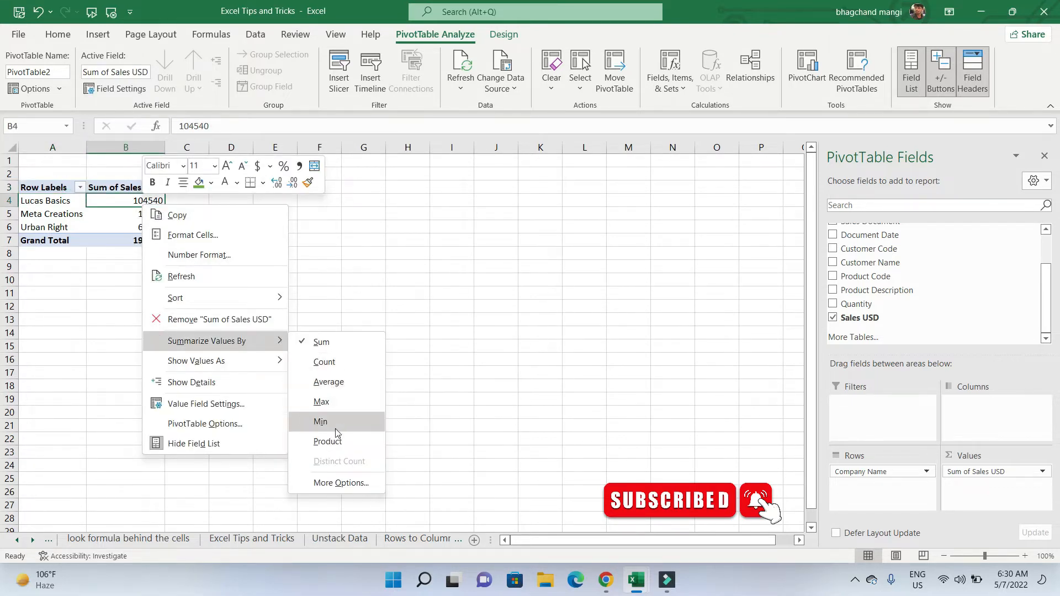
pyautogui.click(329, 383)
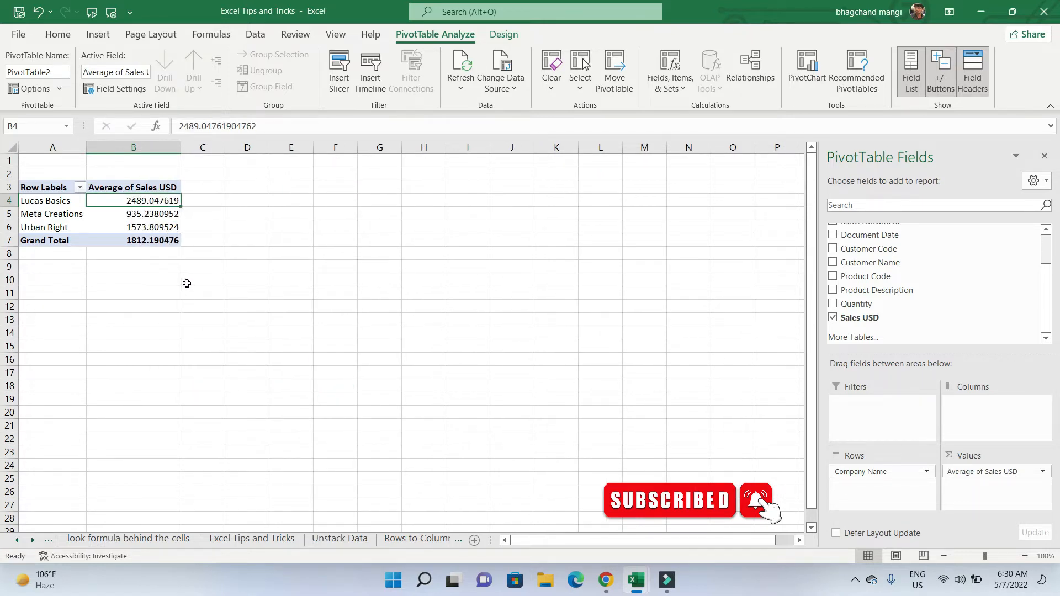
pyautogui.moveTo(271, 257)
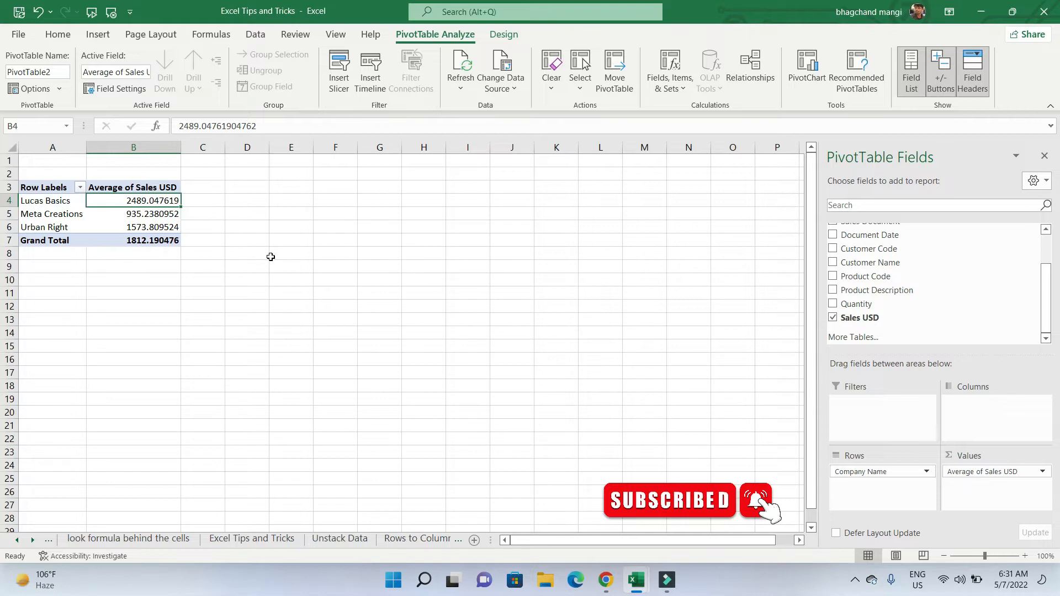
pyautogui.moveTo(211, 248)
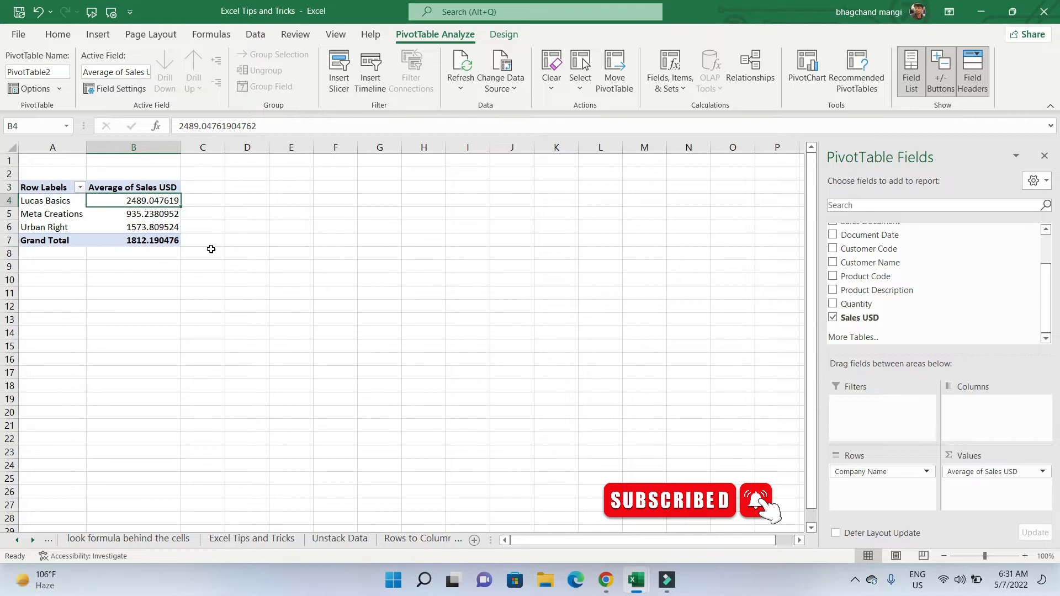
pyautogui.moveTo(143, 220)
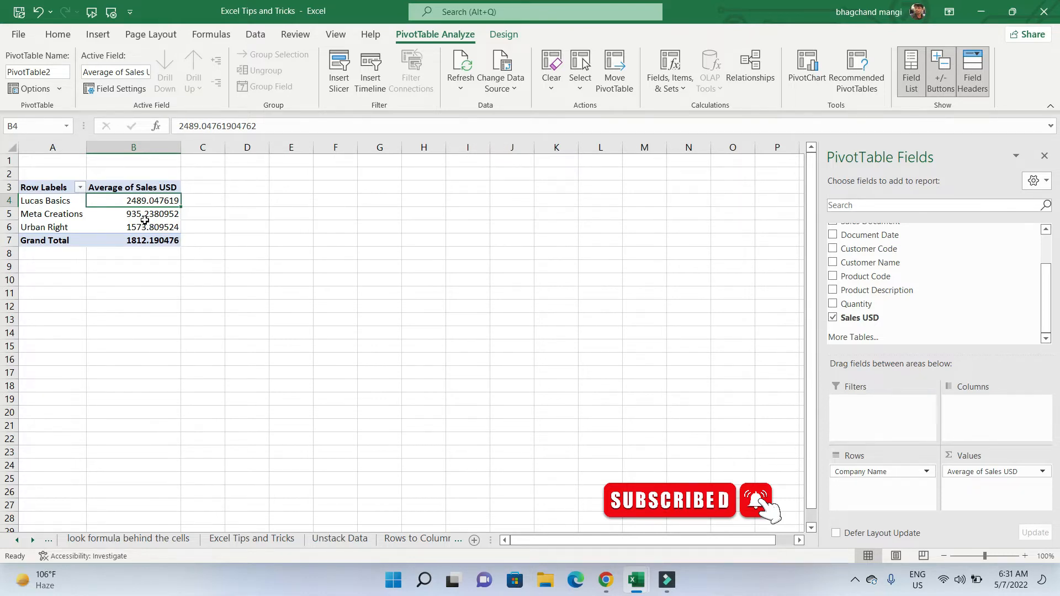
pyautogui.rightClick(133, 227)
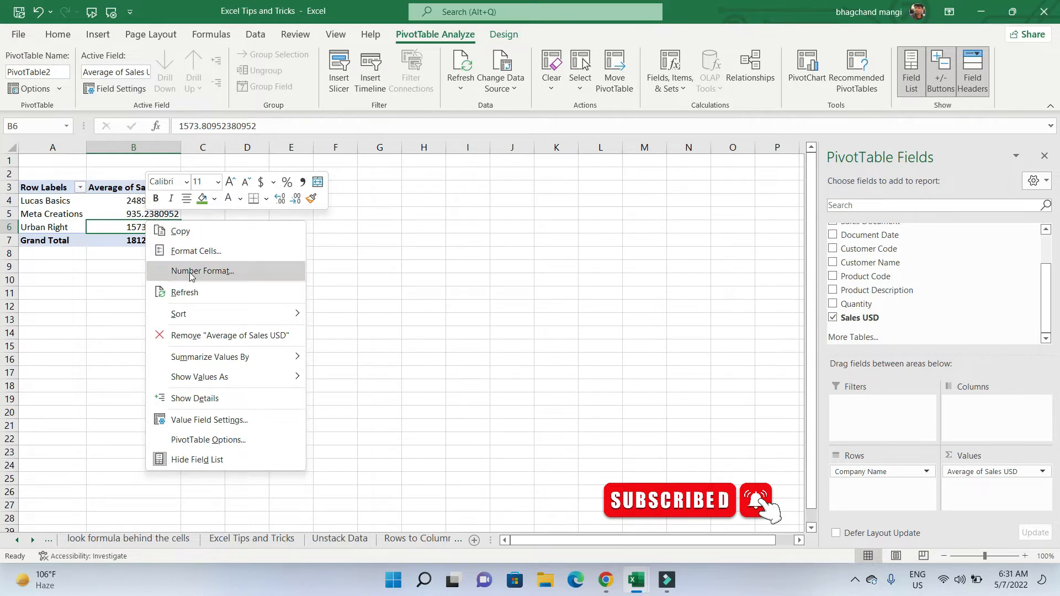
# Step: Format the average sales values as Currency with 0 decimal places
pyautogui.click(202, 270)
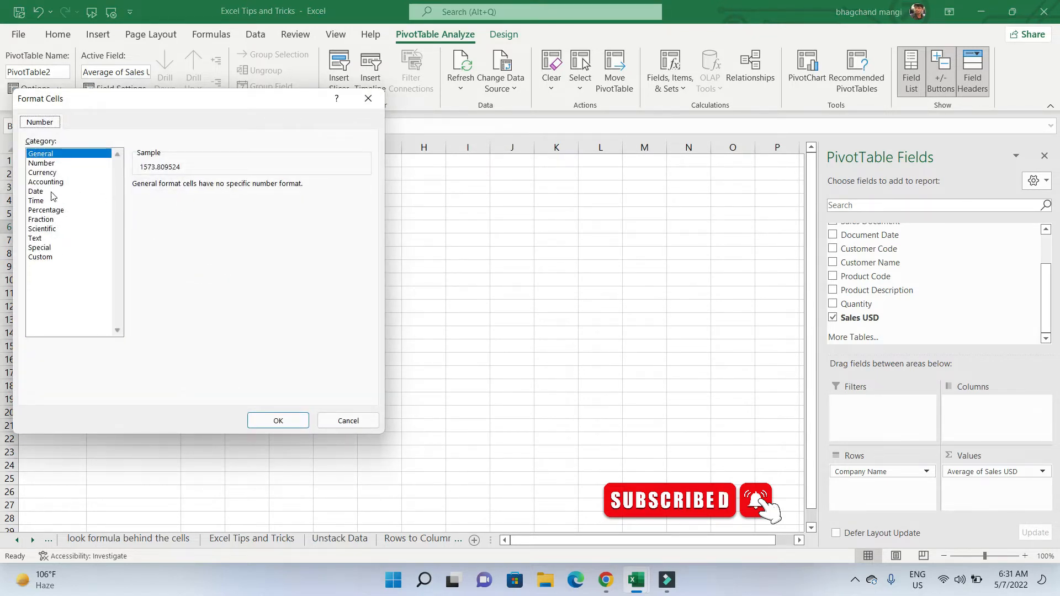
pyautogui.moveTo(80, 211)
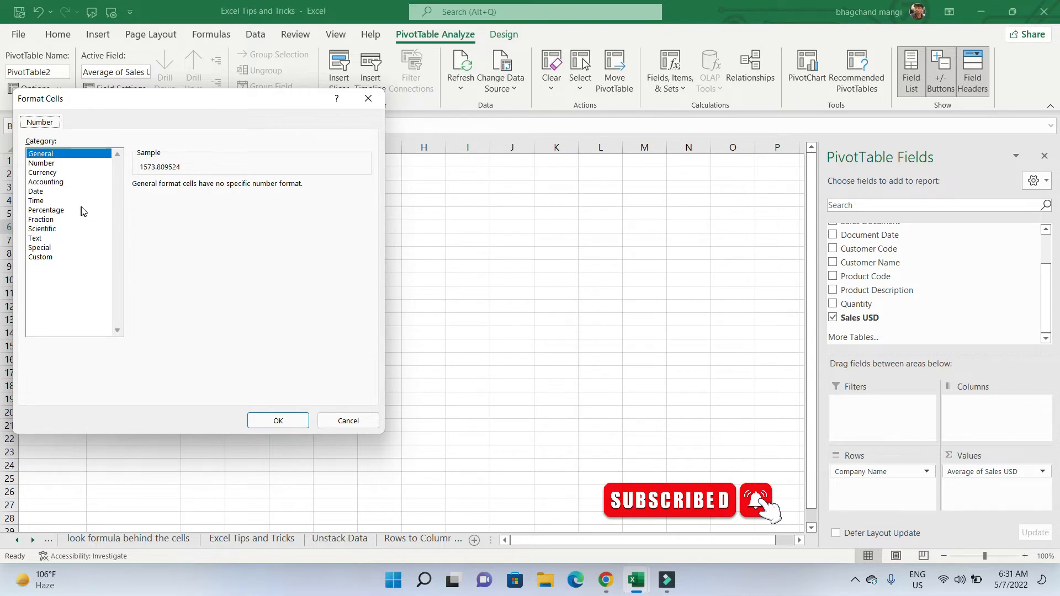
pyautogui.moveTo(86, 204)
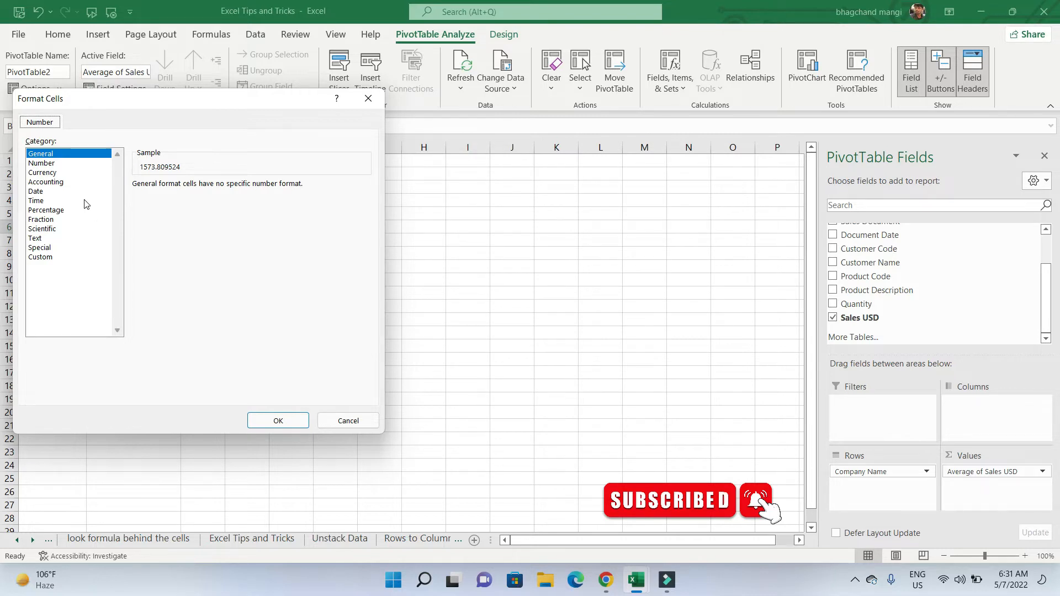
pyautogui.moveTo(140, 269)
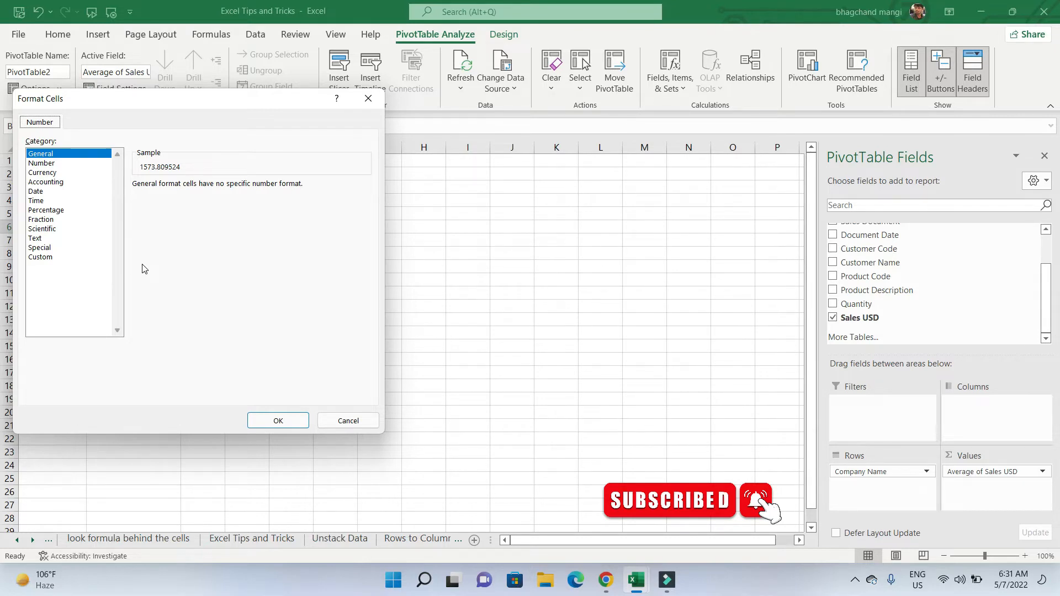
pyautogui.moveTo(151, 266)
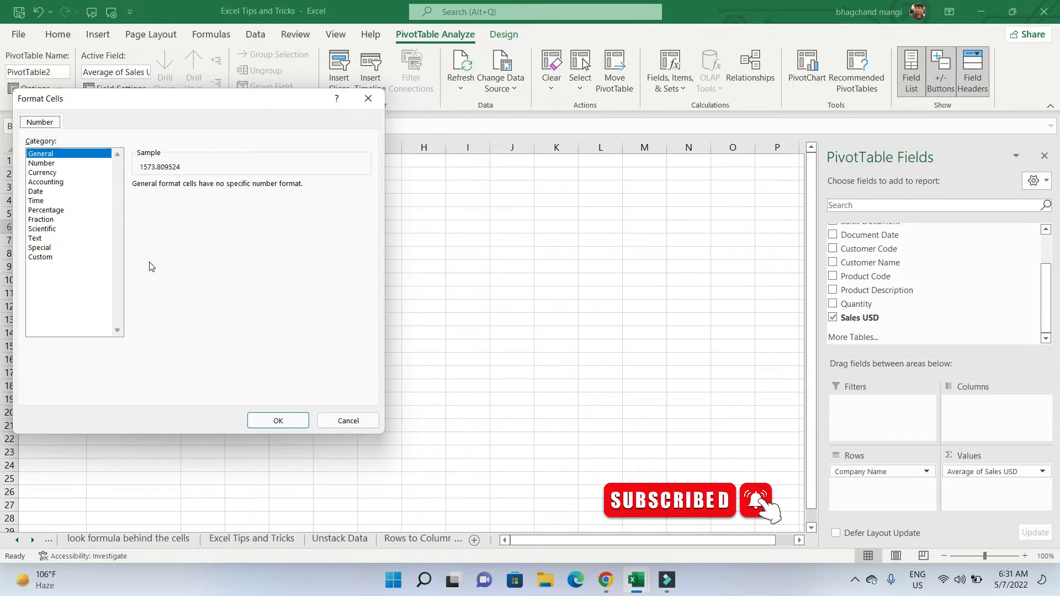
pyautogui.click(43, 173)
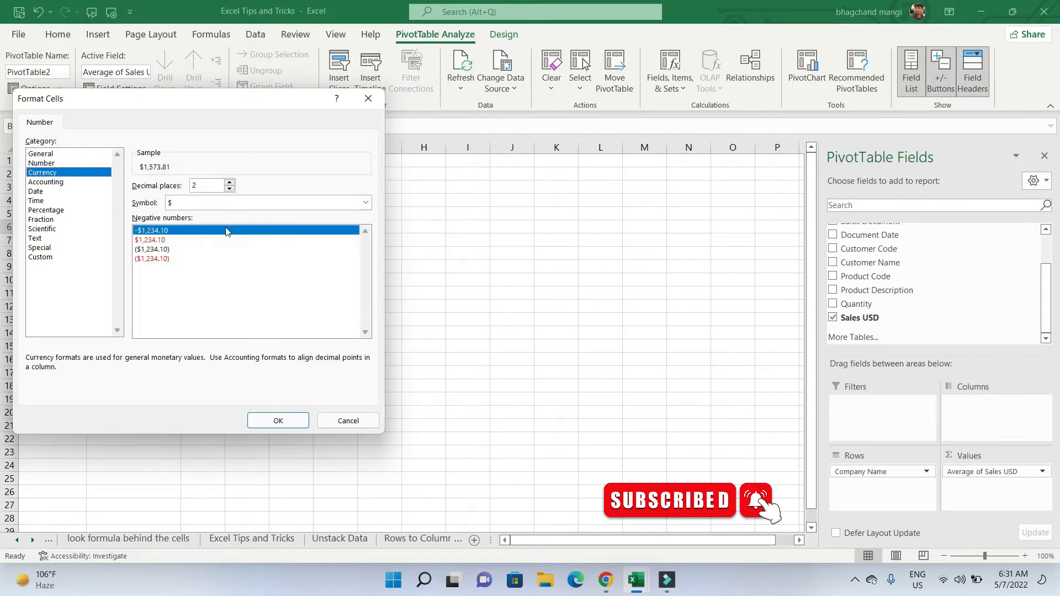
pyautogui.click(228, 188)
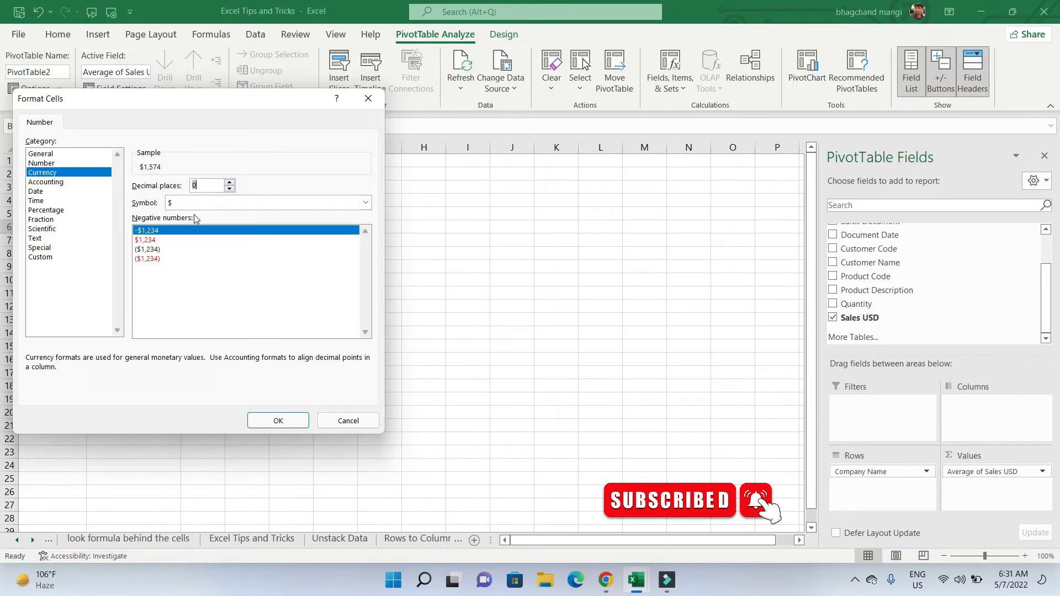
pyautogui.click(276, 421)
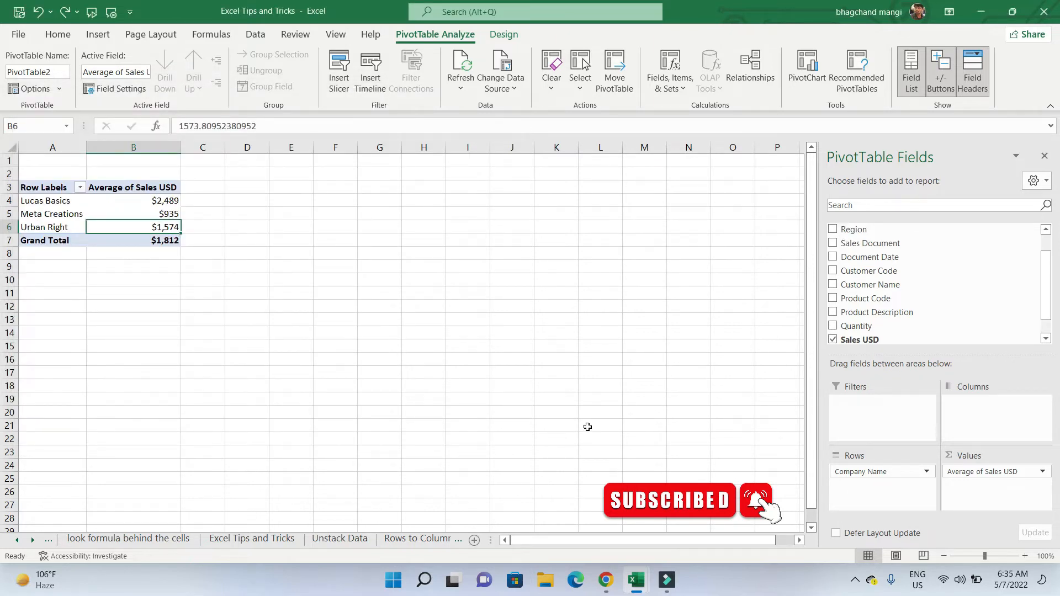
pyautogui.moveTo(574, 420)
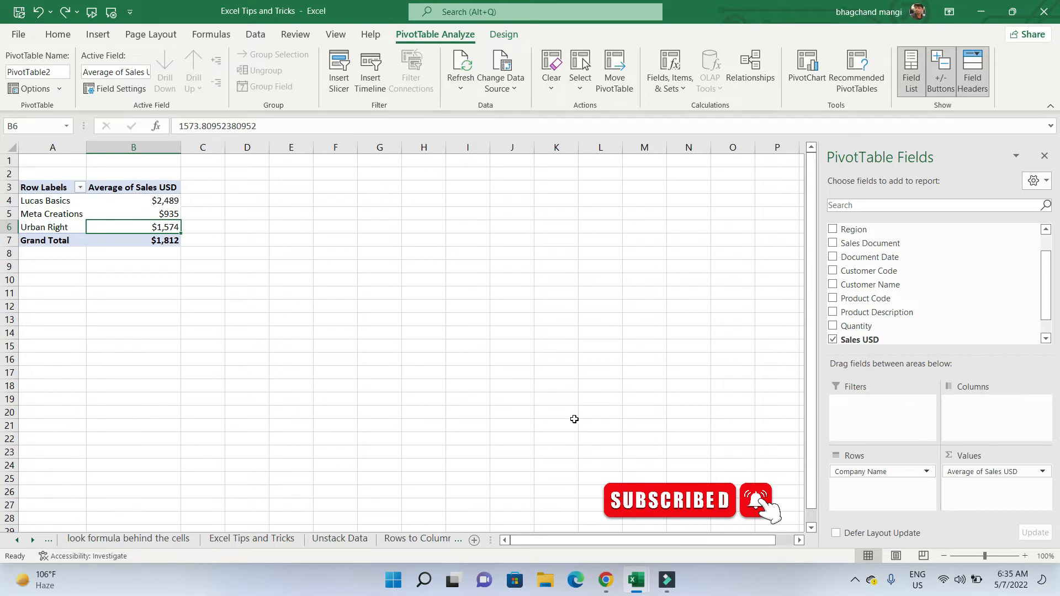
pyautogui.moveTo(861, 408)
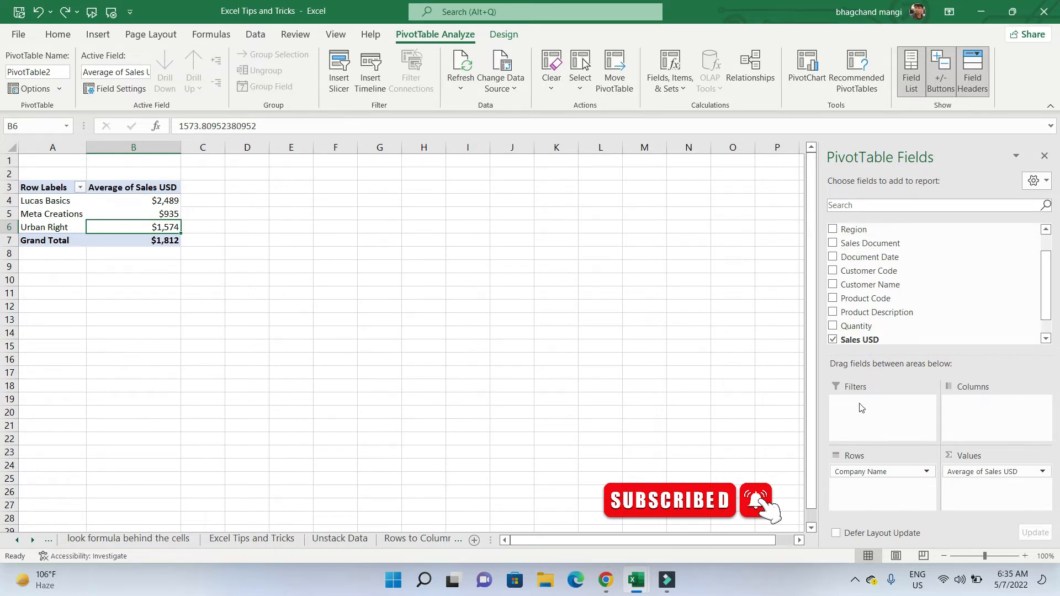
pyautogui.moveTo(945, 271)
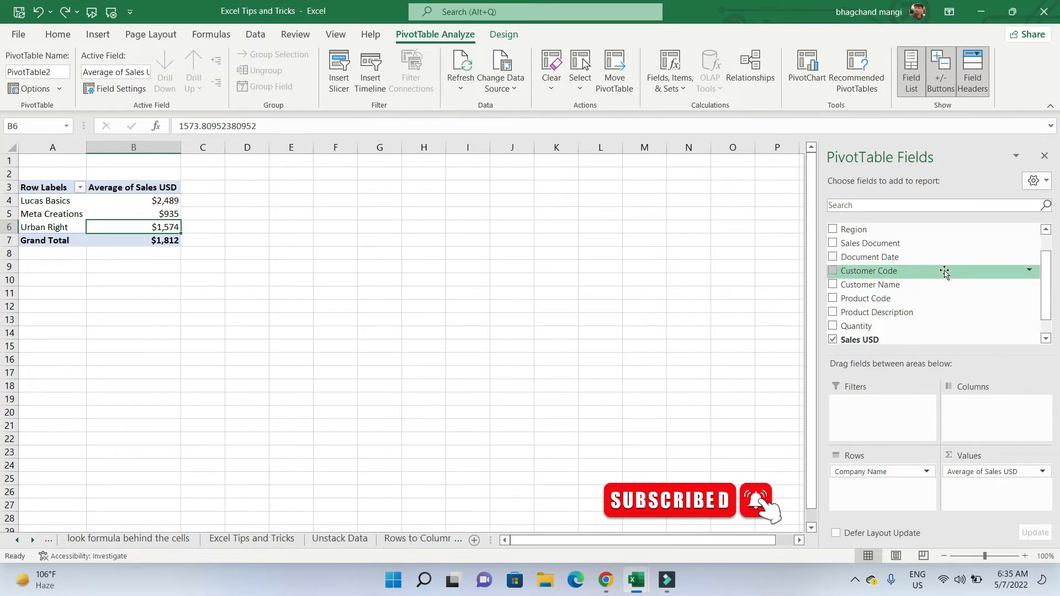
pyautogui.moveTo(815, 229)
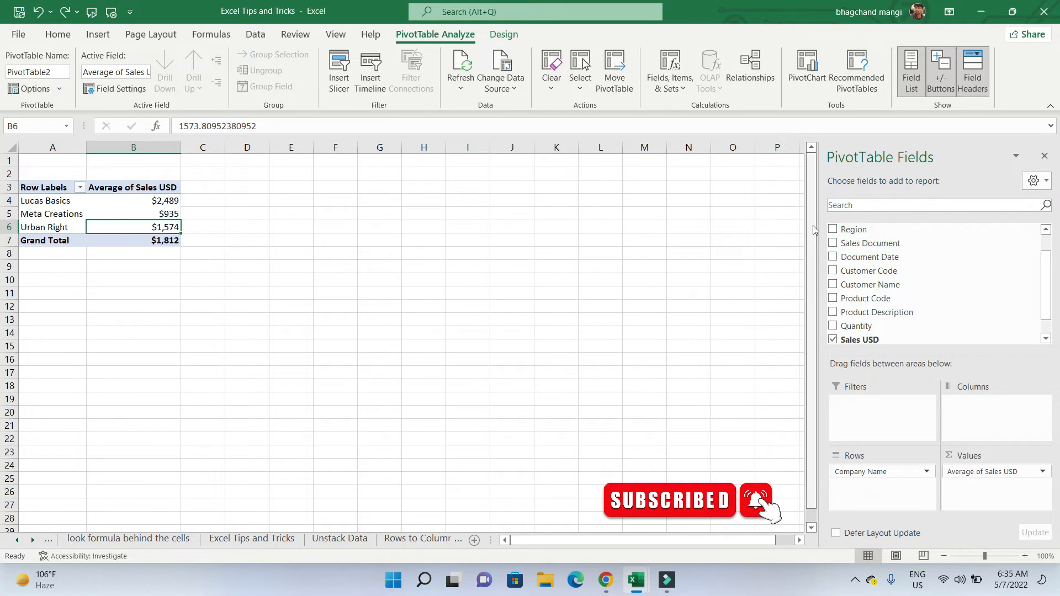
pyautogui.moveTo(934, 311)
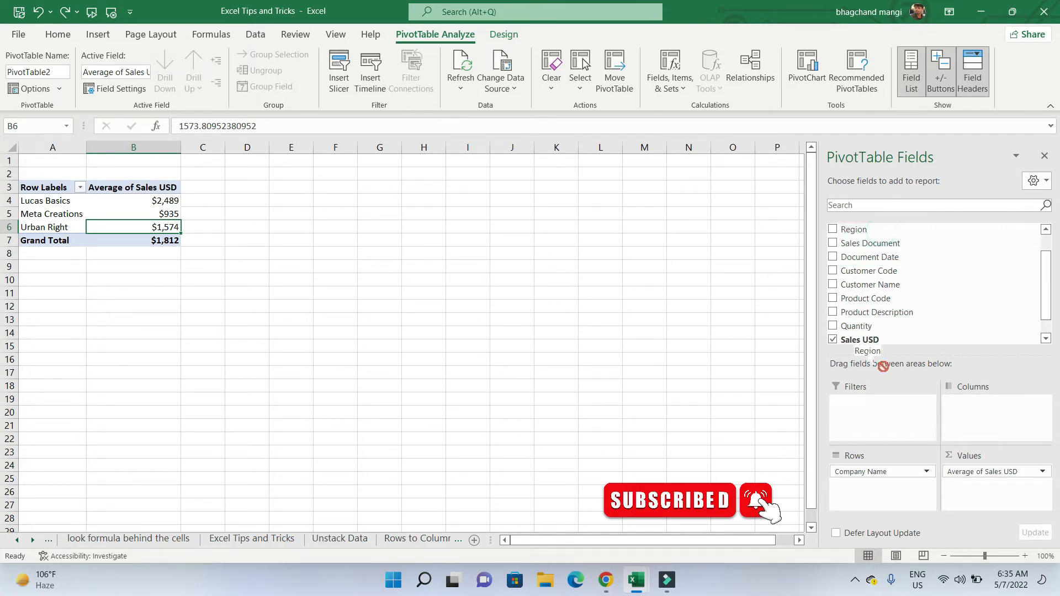
pyautogui.click(834, 229)
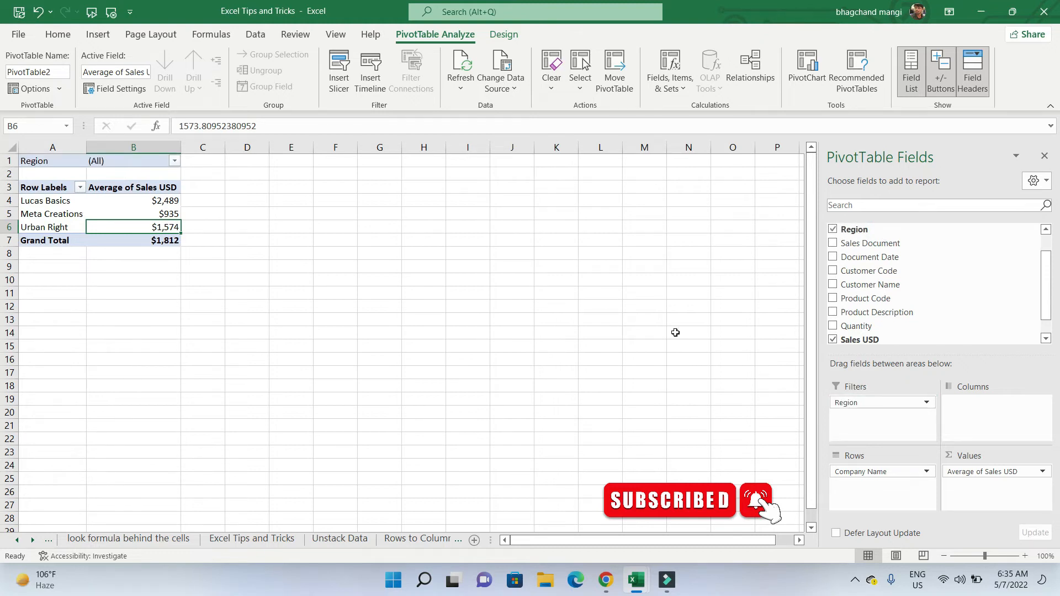
pyautogui.click(174, 160)
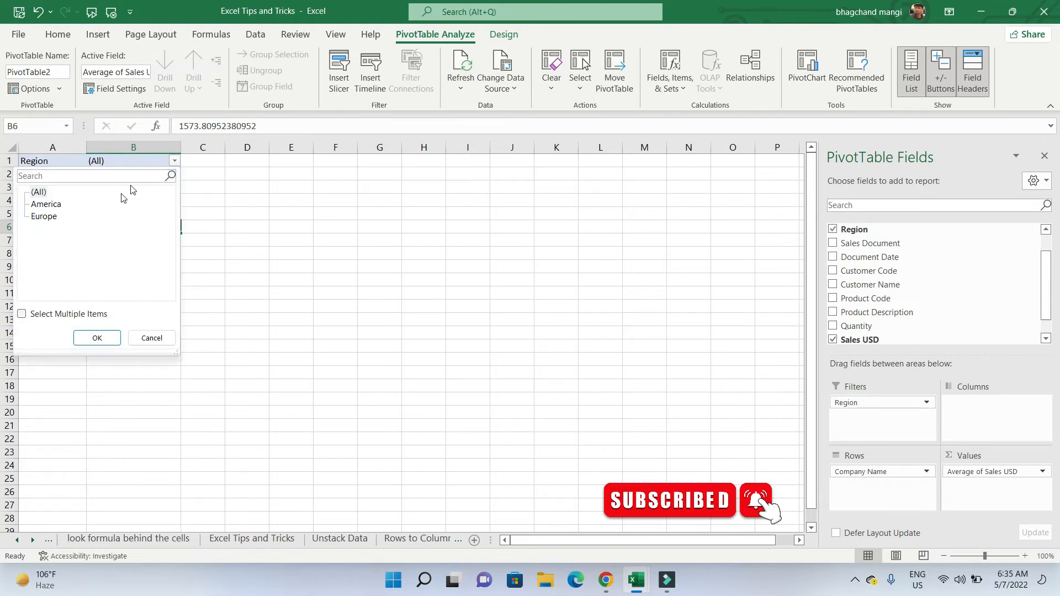
pyautogui.moveTo(111, 313)
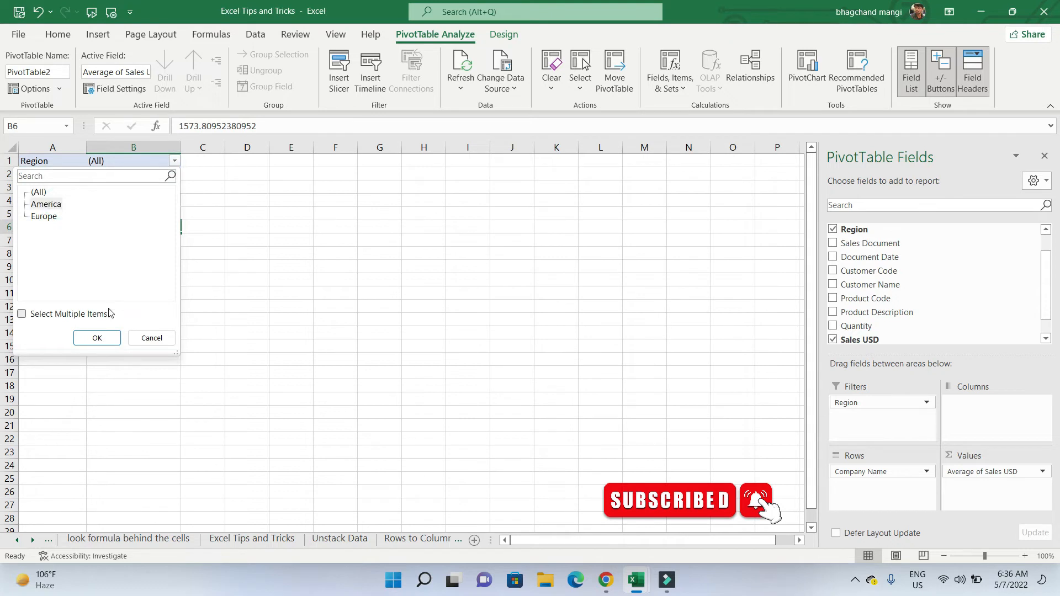
pyautogui.click(97, 338)
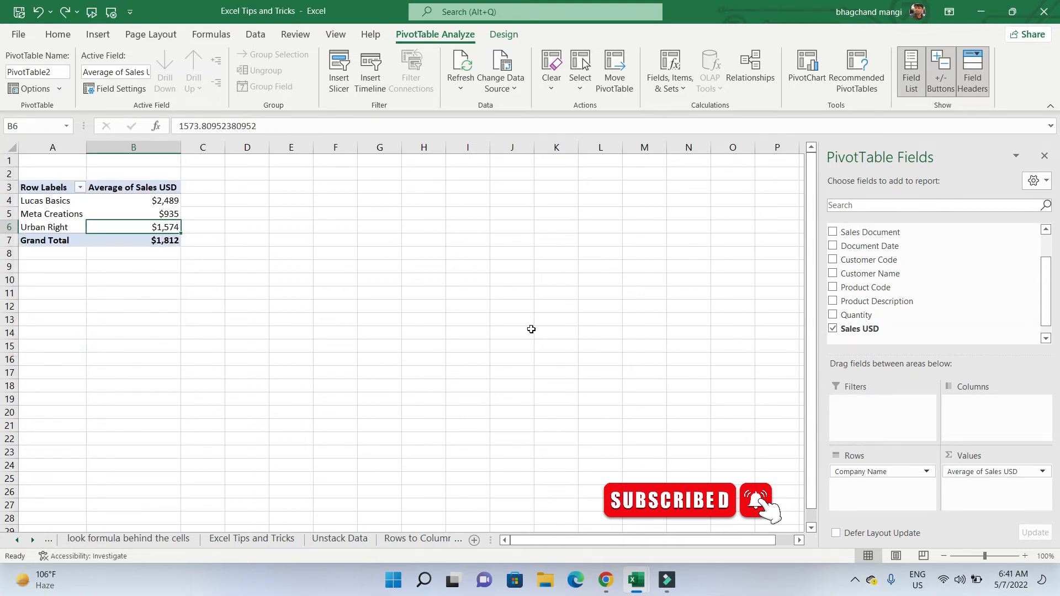
pyautogui.moveTo(500, 296)
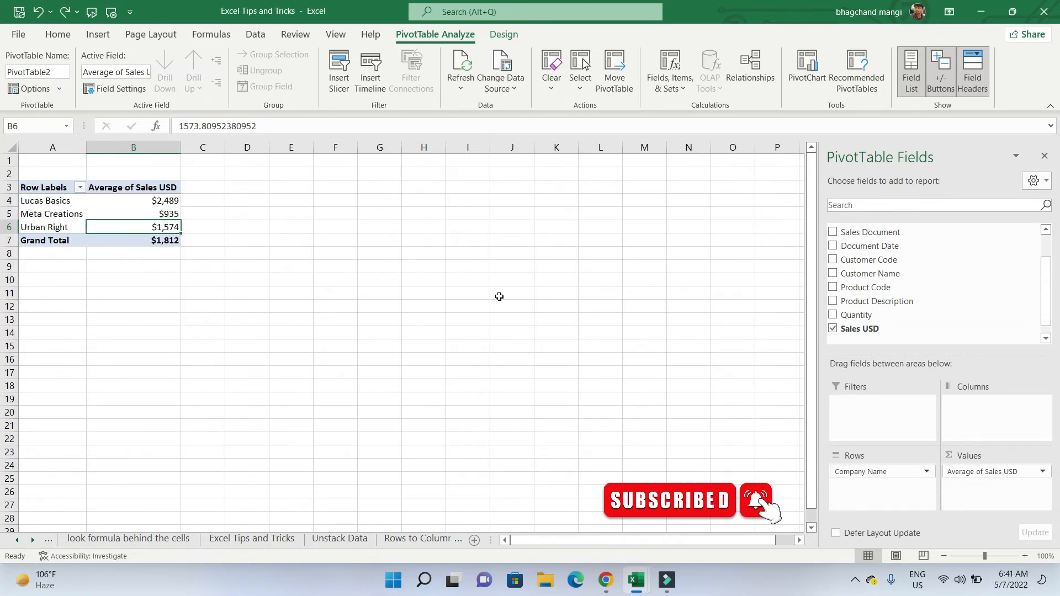
# Step: Add Region to the pivot Columns area, splitting averages into America and Europe
pyautogui.scroll(3)
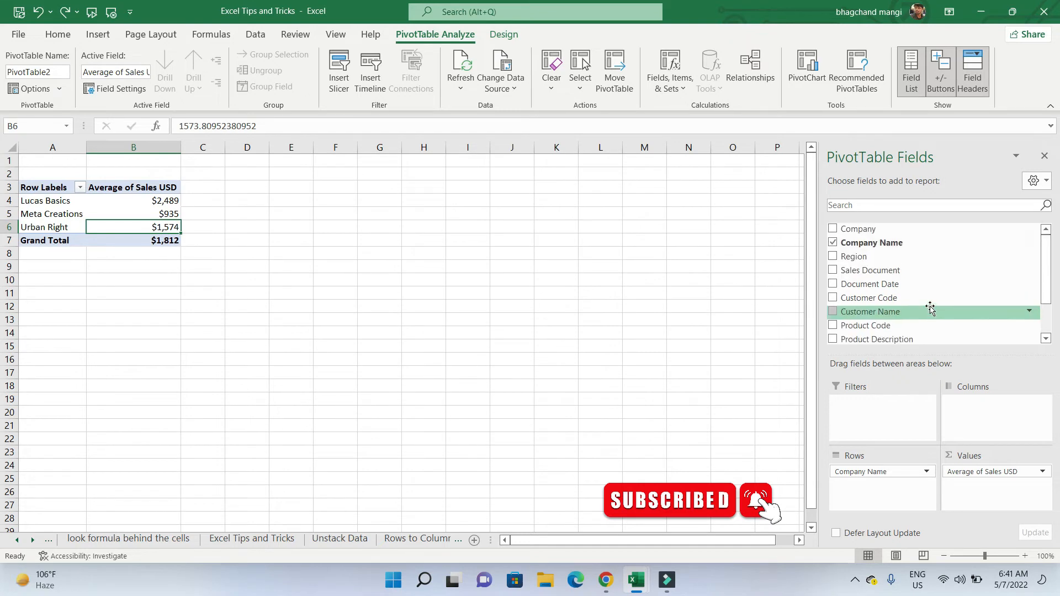
pyautogui.moveTo(854, 257)
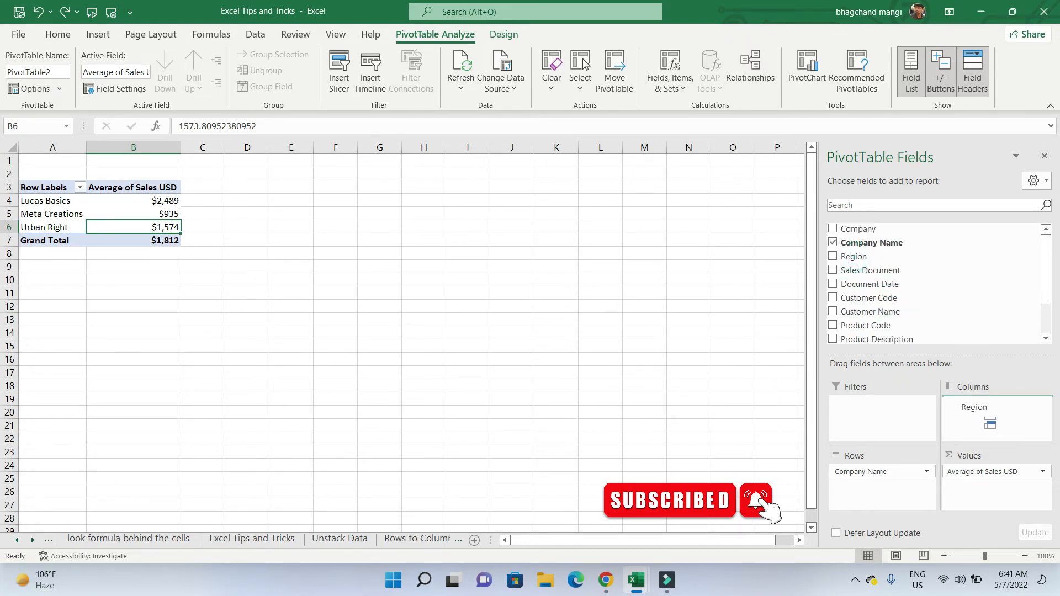
pyautogui.click(835, 256)
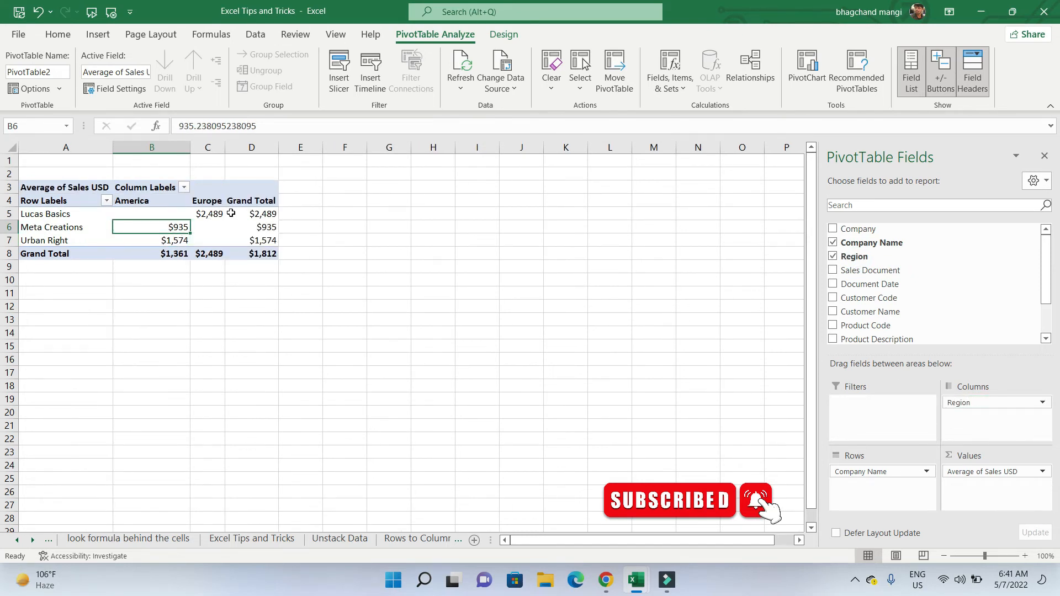
pyautogui.moveTo(583, 291)
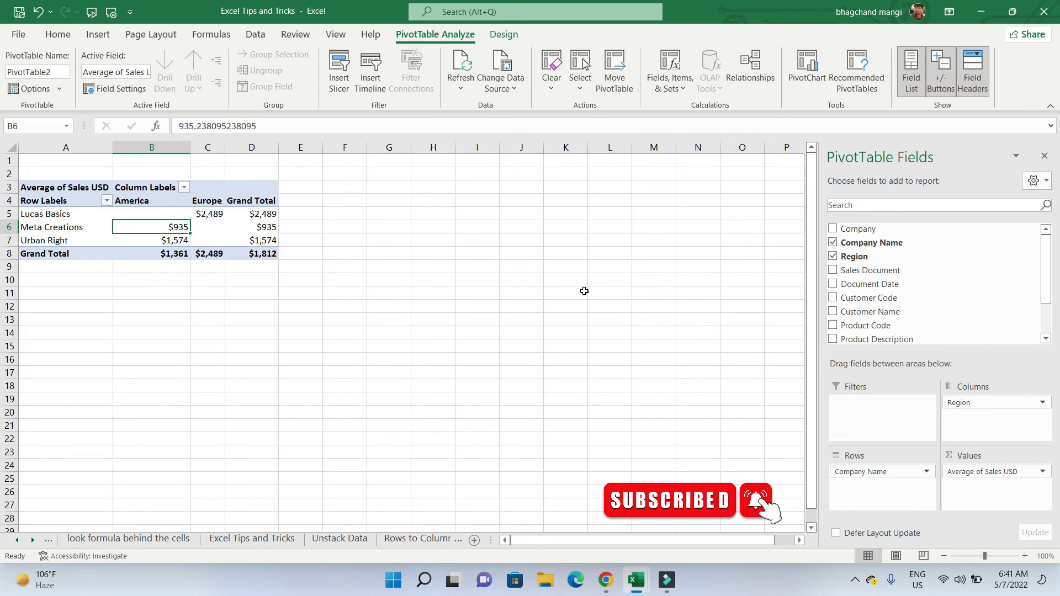
pyautogui.moveTo(755, 308)
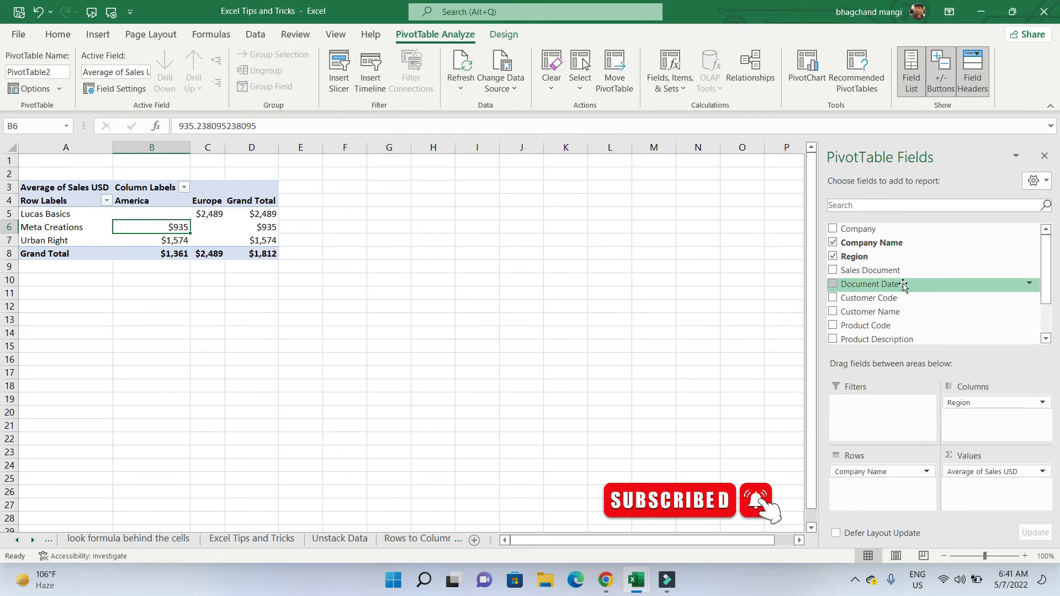
# Step: Nest Product Code under Company Name in the pivot rows
pyautogui.scroll(-3)
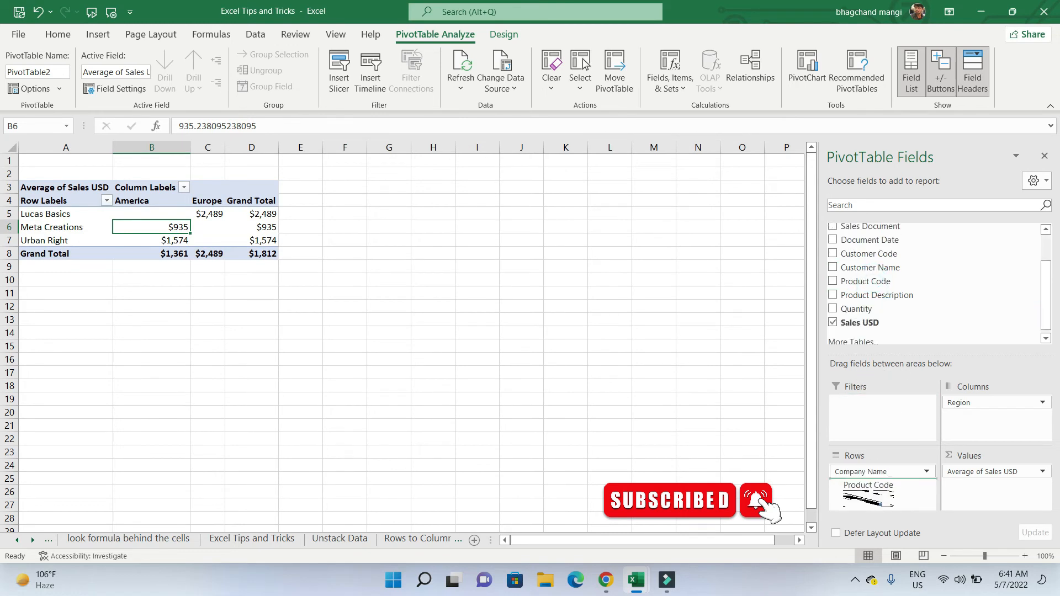
pyautogui.click(833, 281)
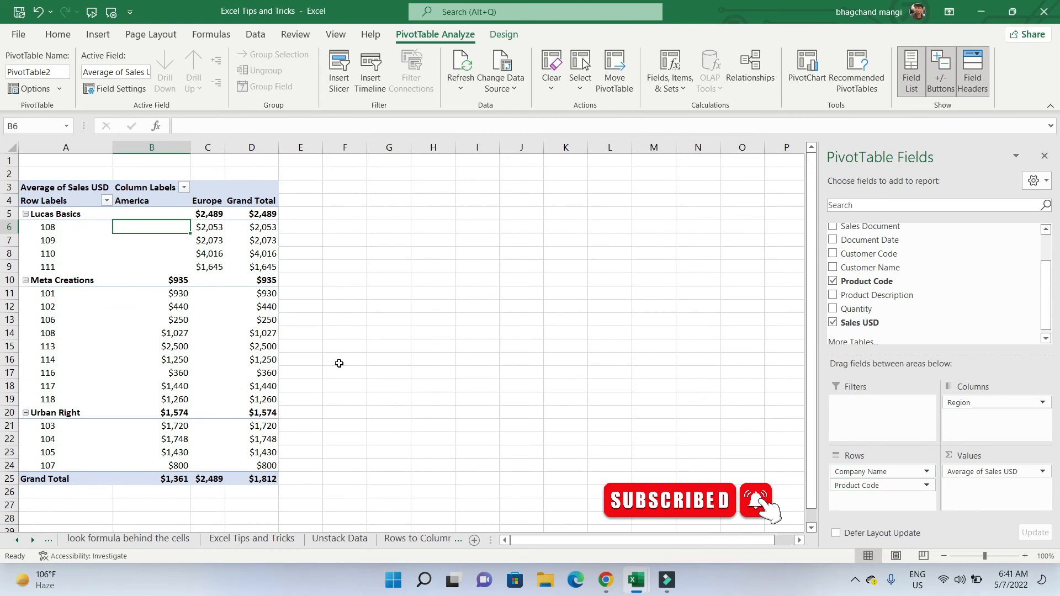
pyautogui.moveTo(55, 418)
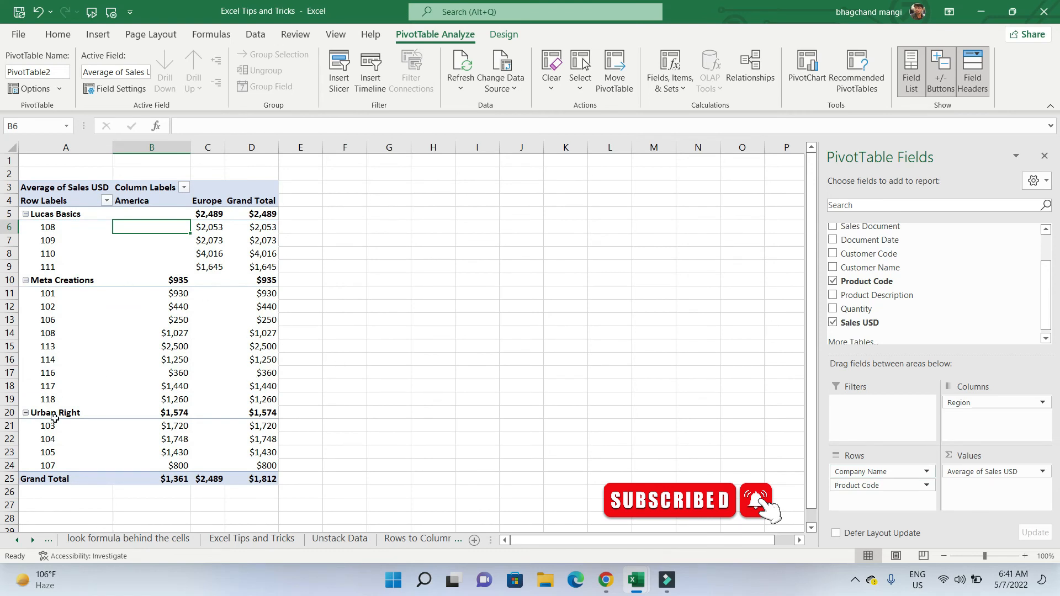
pyautogui.moveTo(113, 347)
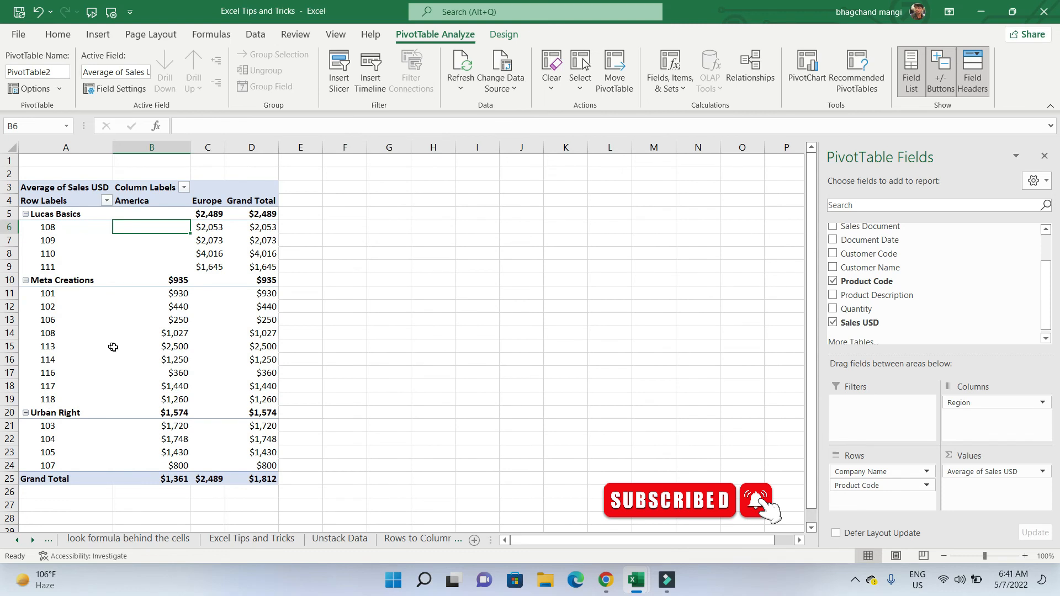
pyautogui.moveTo(170, 426)
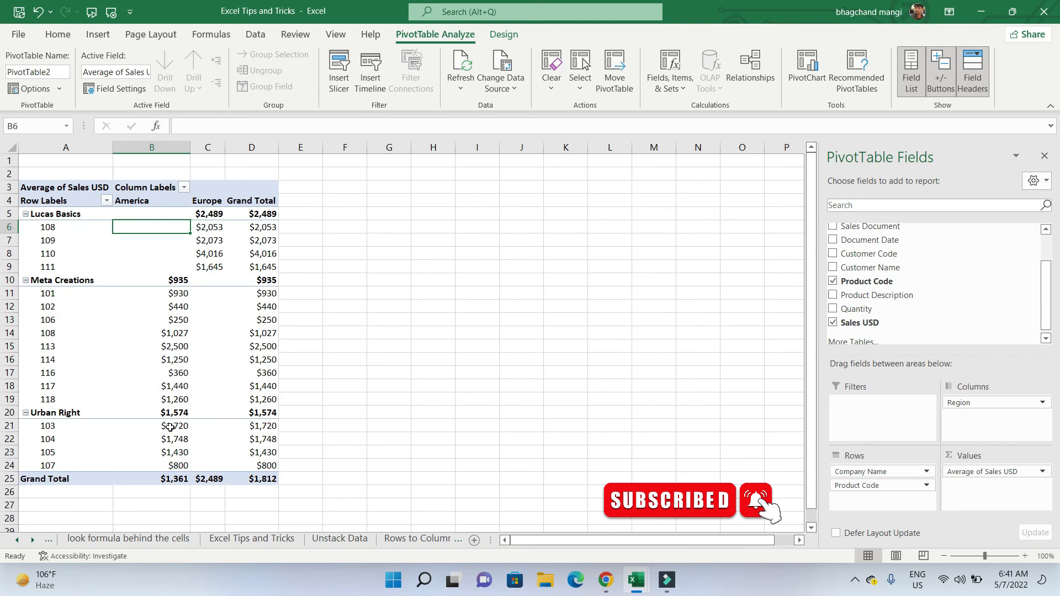